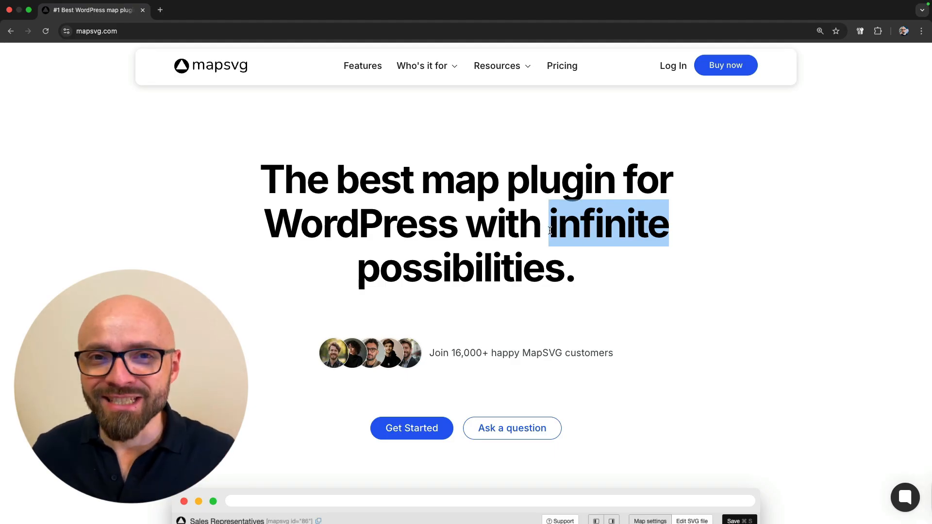
- Review the Features page on mapsvg.com, scrolling through the Maps and Data sections
left_click(363, 66)
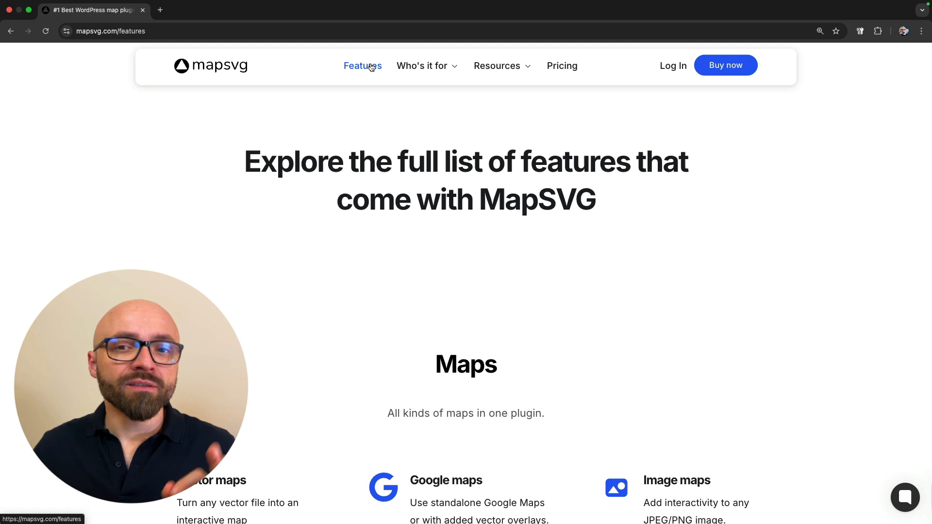
scroll("down", 3)
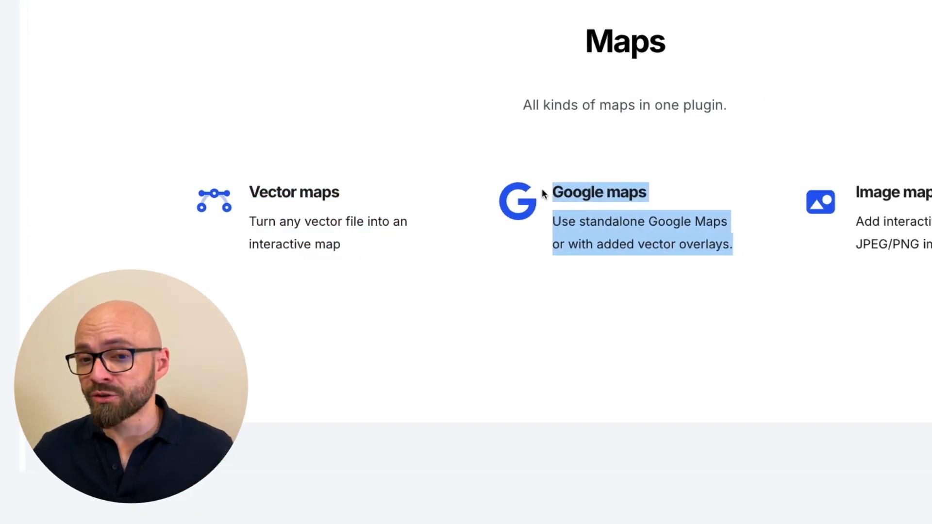
scroll("right", 3)
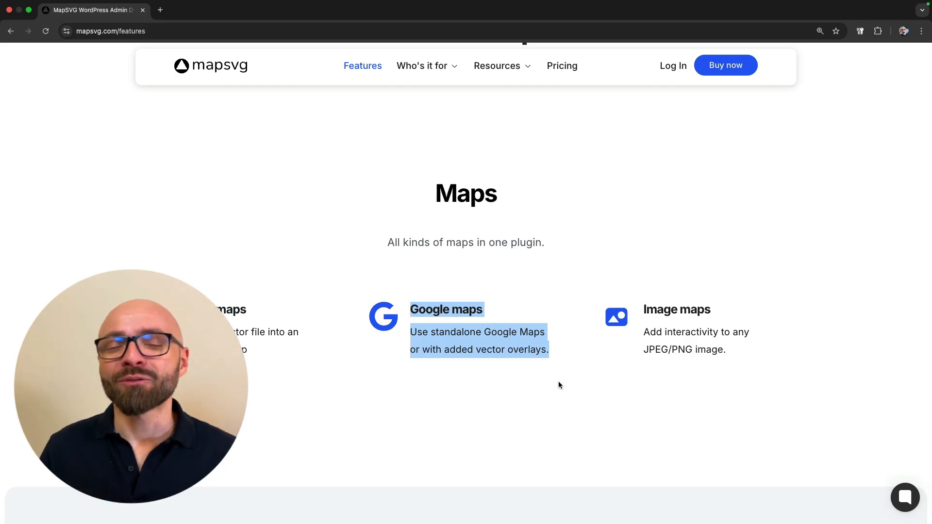
scroll("down", 3)
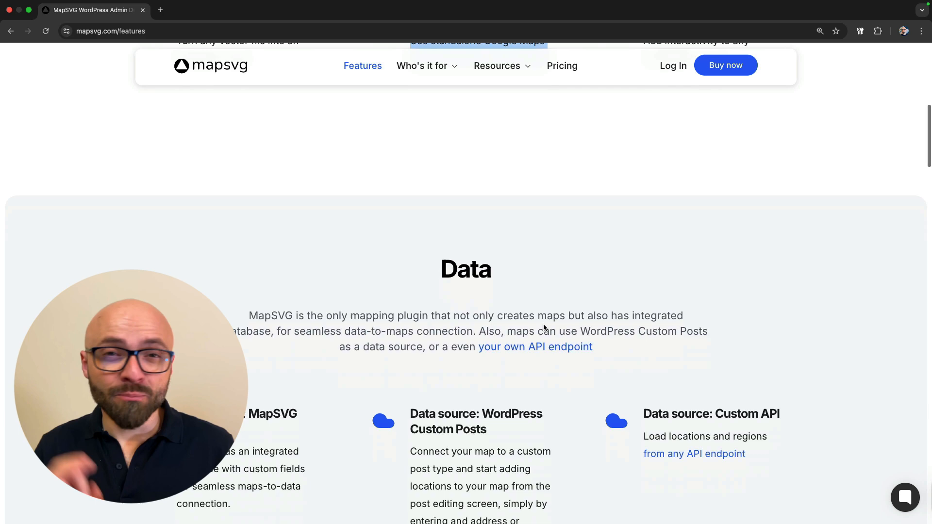
scroll("down", 3)
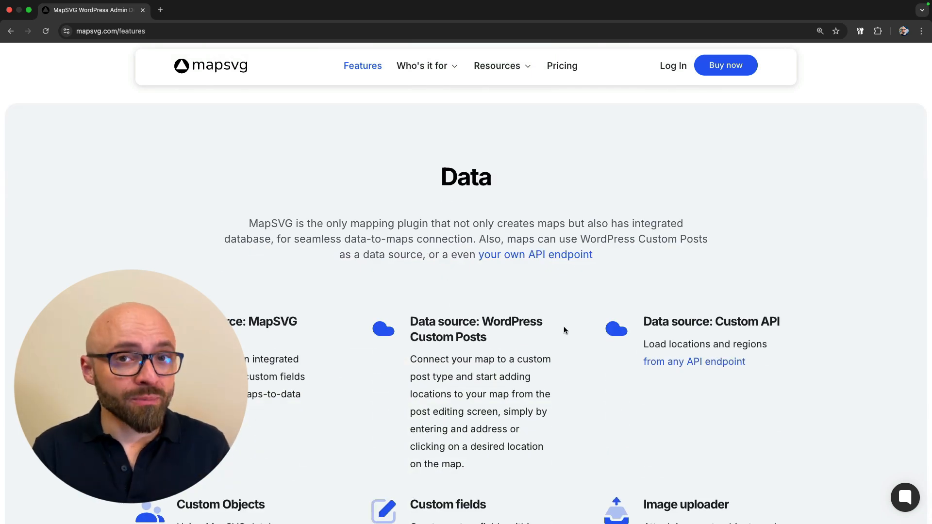
scroll("down", 3)
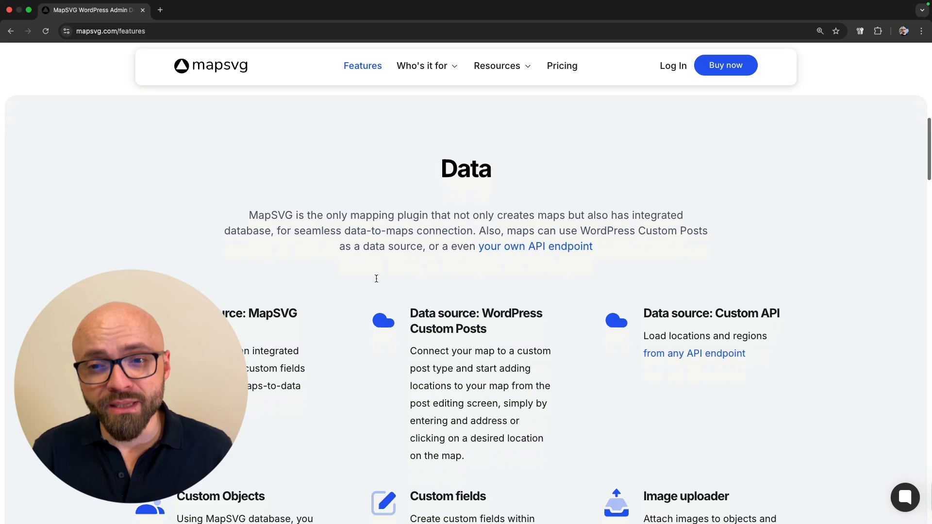
scroll("down", 3)
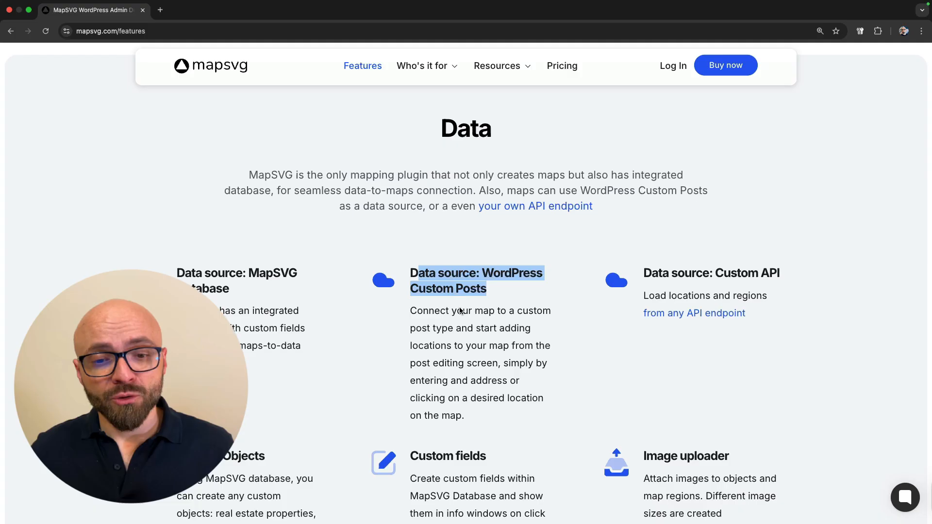
scroll("down", 3)
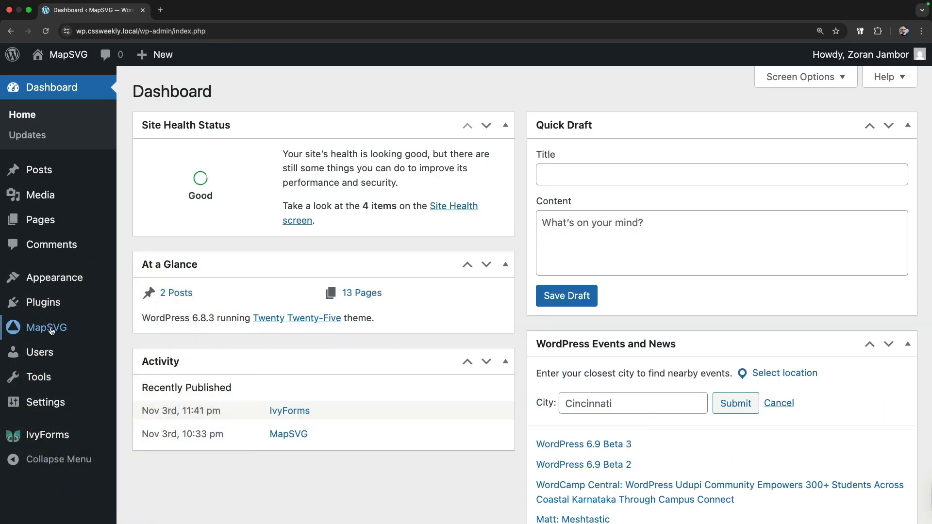
mouse_move(46, 327)
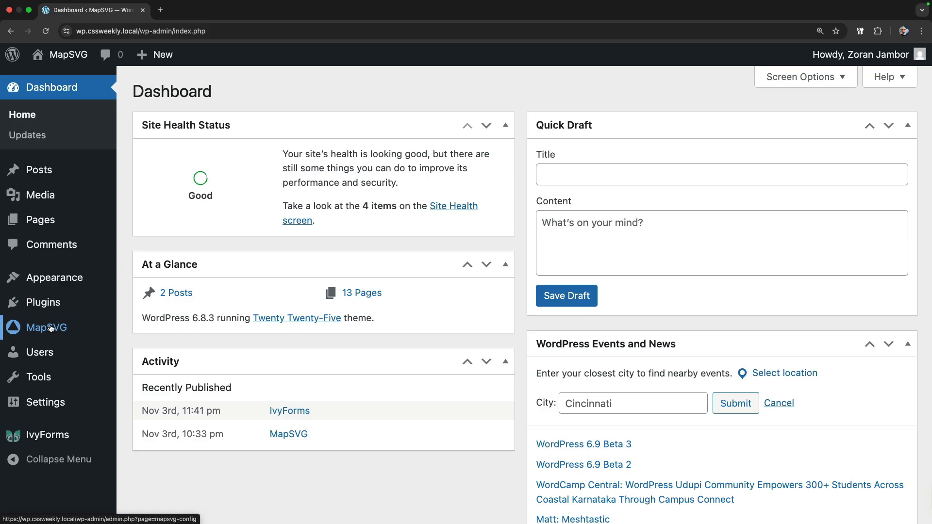
- Load the MapSVG plugin start screen and review the Google API key settings, then close them
left_click(46, 327)
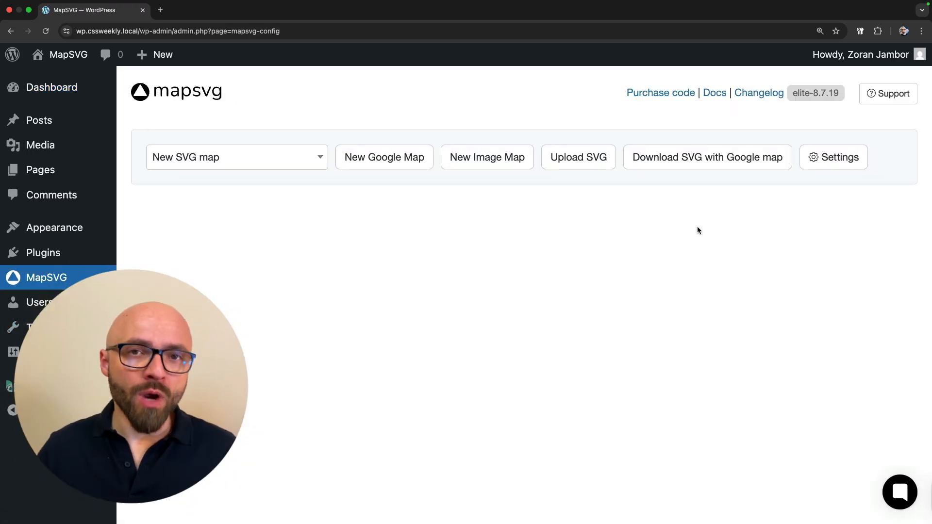
mouse_move(714, 235)
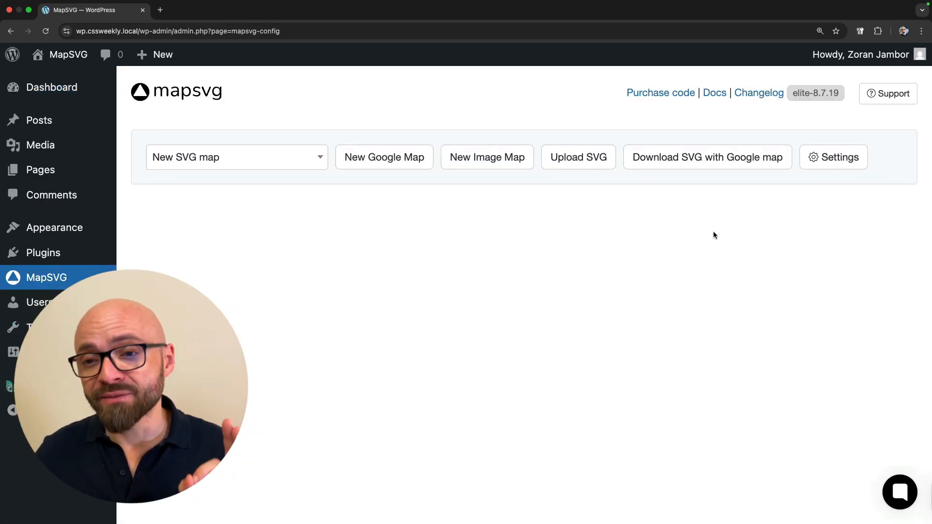
left_click(834, 157)
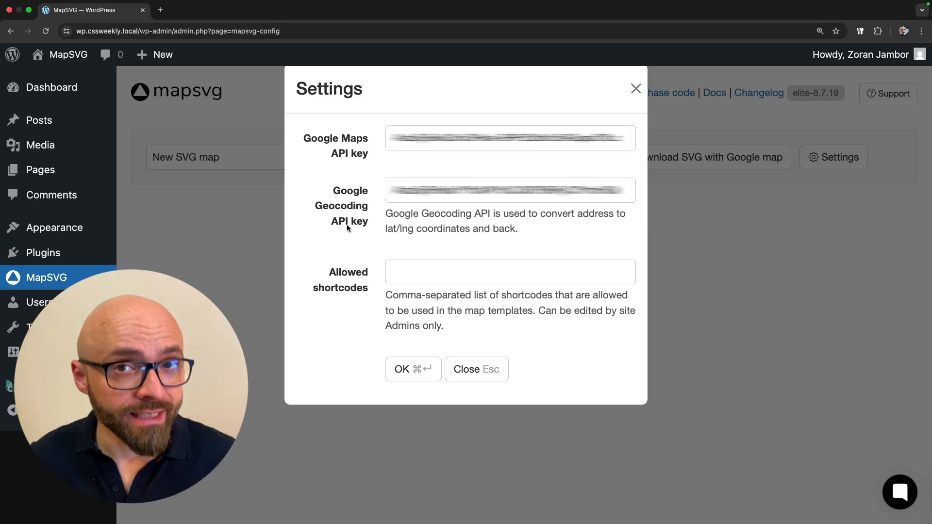
left_click(476, 369)
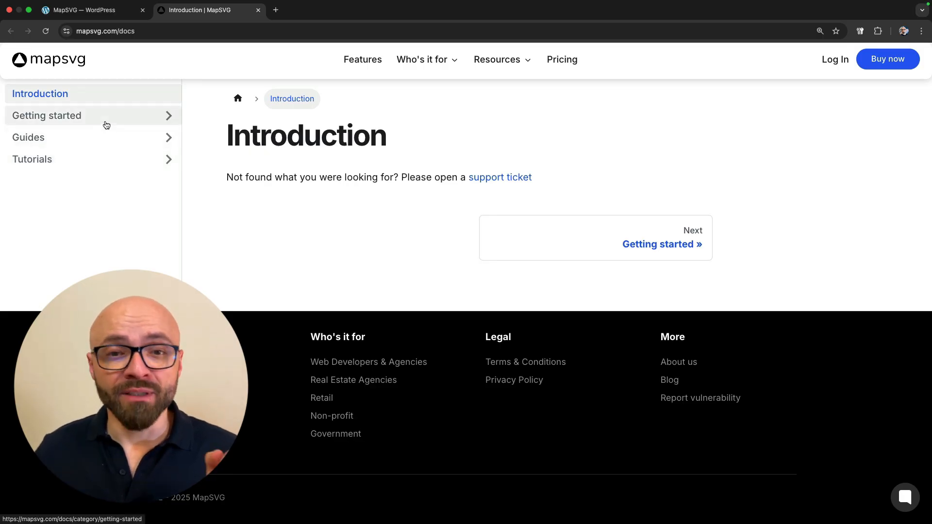
- Read the 'How to get Google API key' guide under Guides > Start screen in the docs
left_click(28, 137)
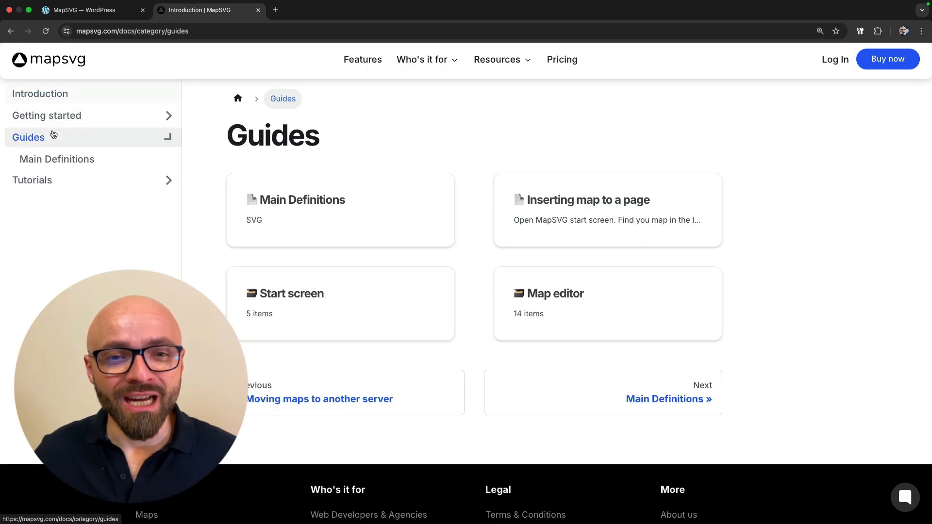
left_click(290, 293)
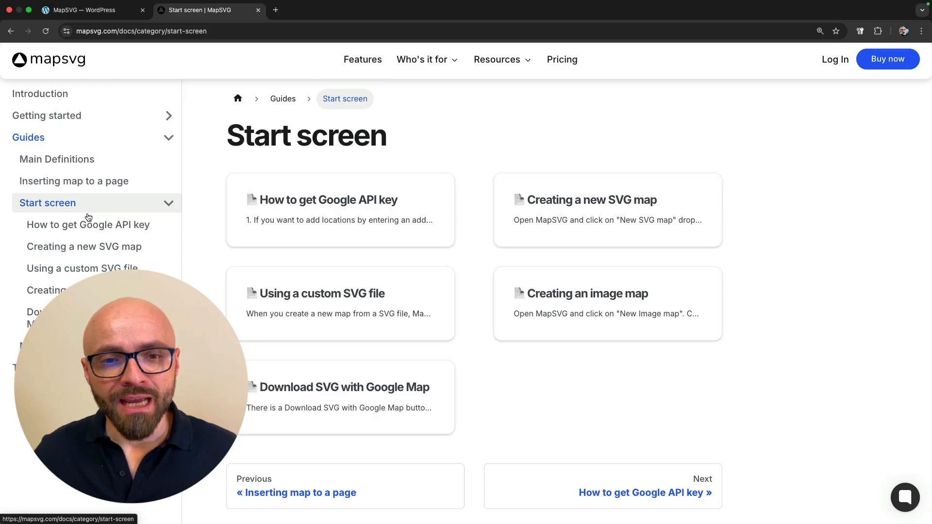
left_click(88, 225)
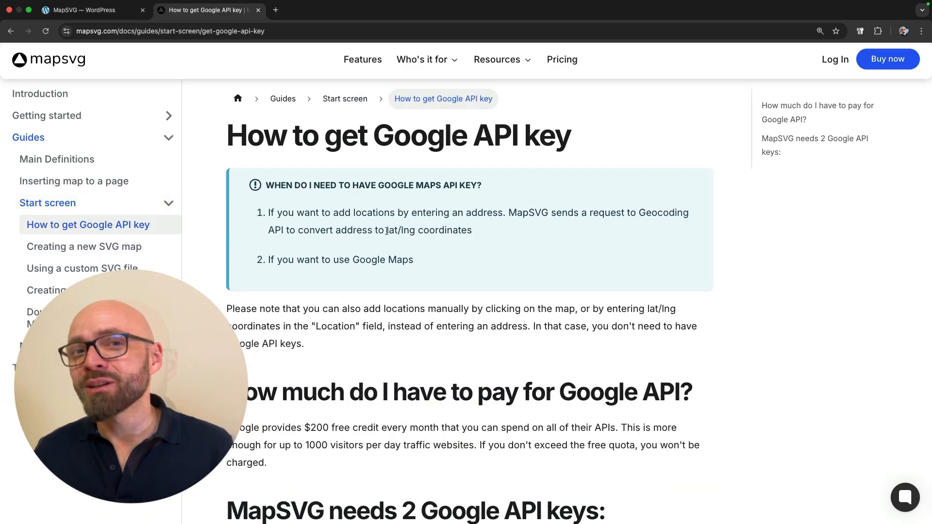
mouse_move(439, 223)
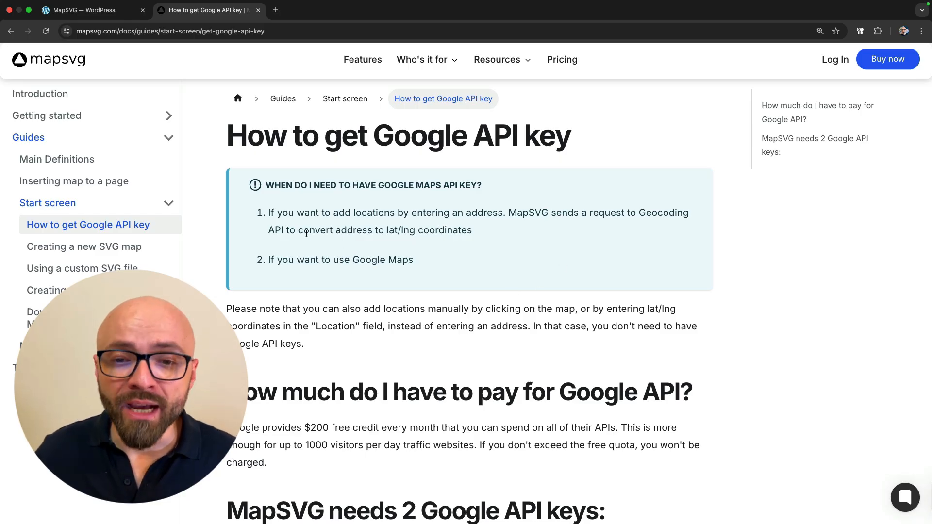
left_click_drag(285, 231, 472, 230)
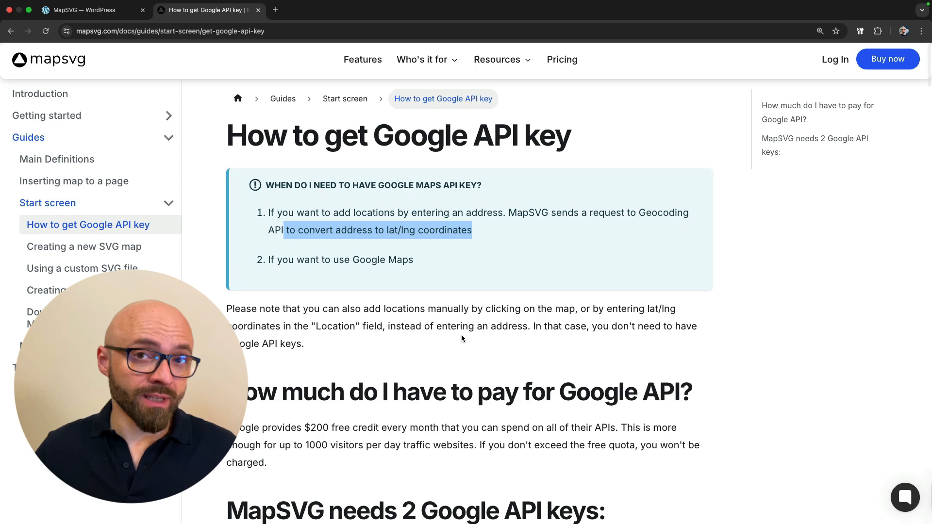
scroll("down", 3)
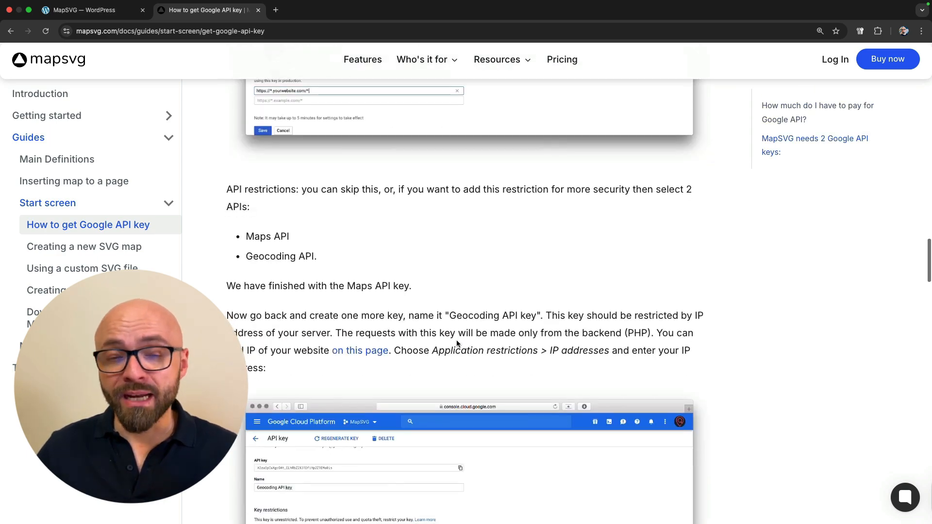
scroll("down", 3)
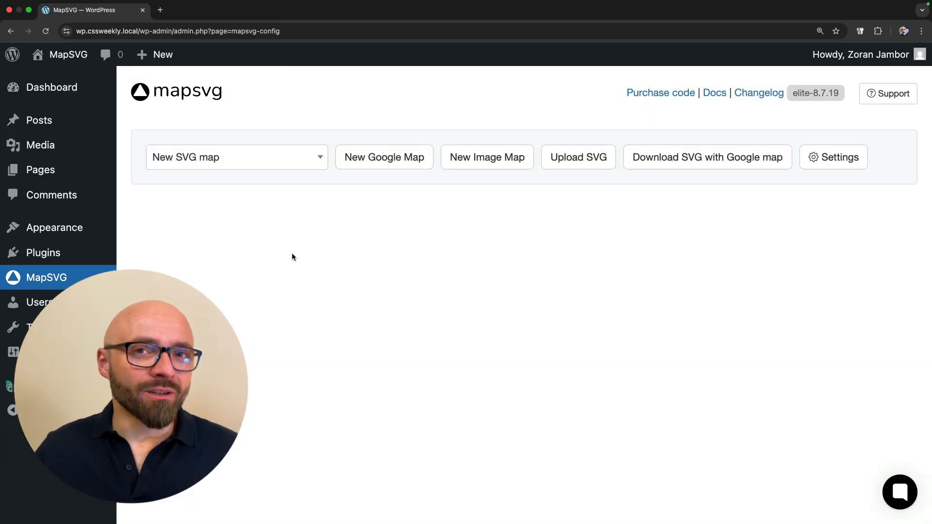
- Create a new map from usa-full.svg, copy its [mapsvg id="10"] shortcode and start a new post
left_click(237, 157)
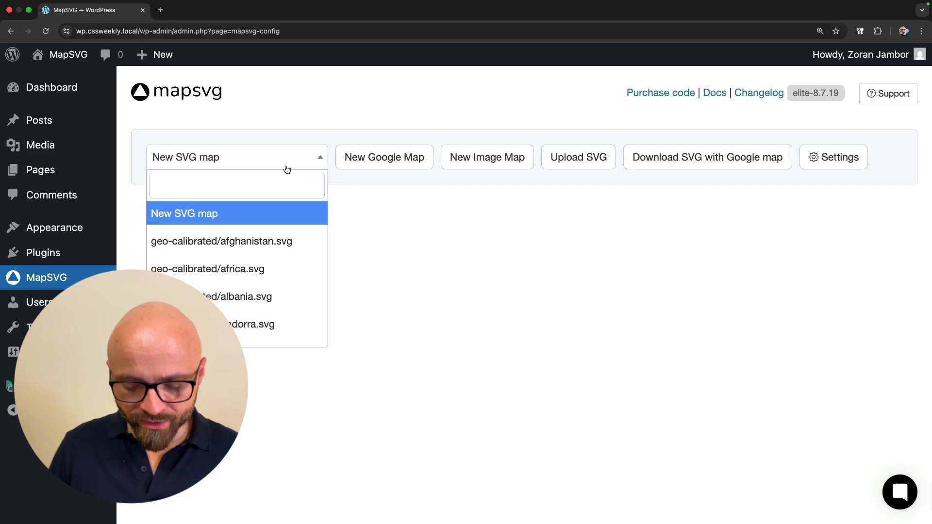
type("usa")
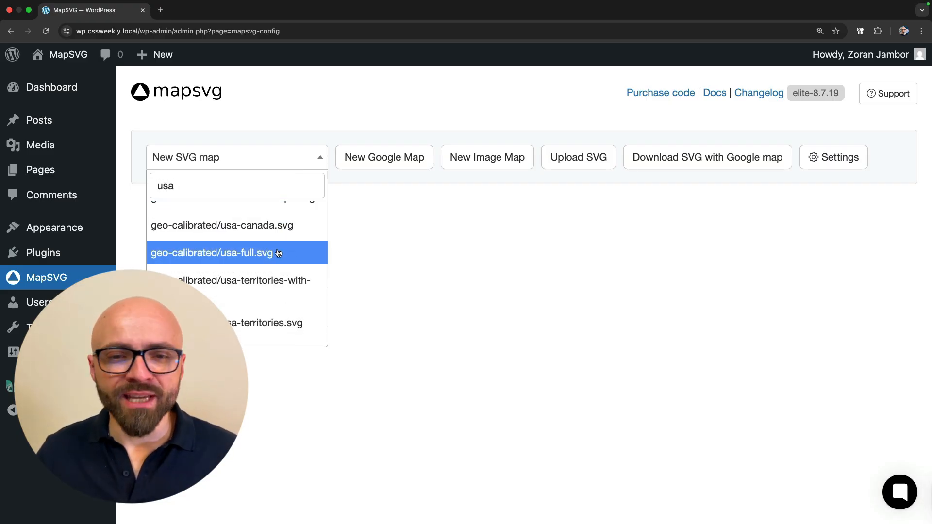
left_click(213, 252)
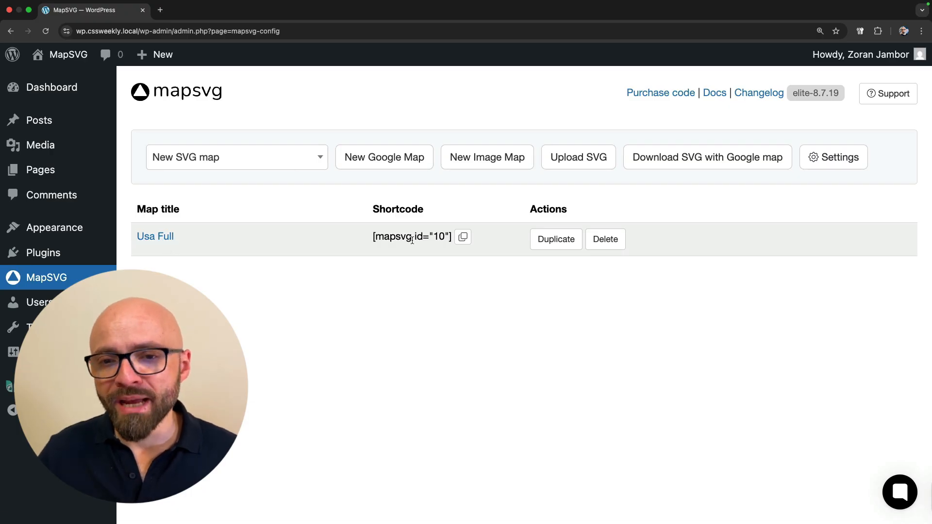
mouse_move(464, 237)
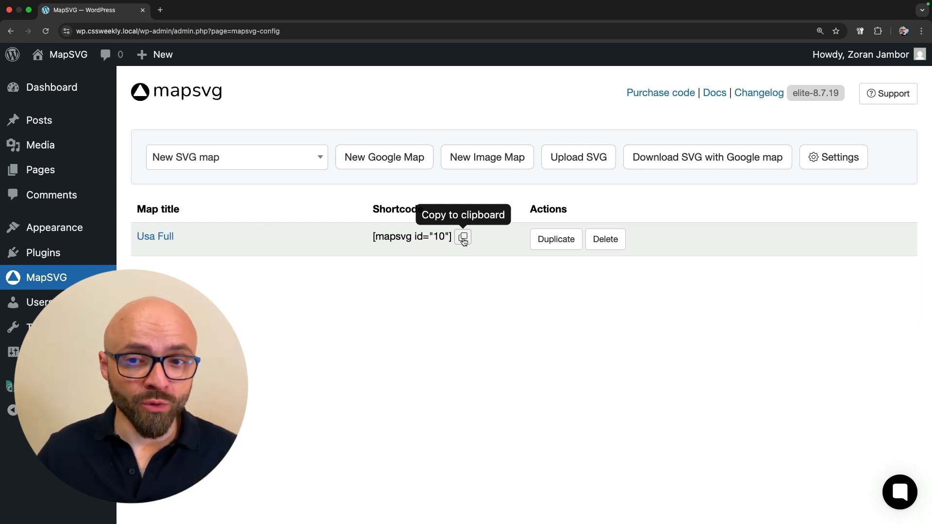
left_click(463, 237)
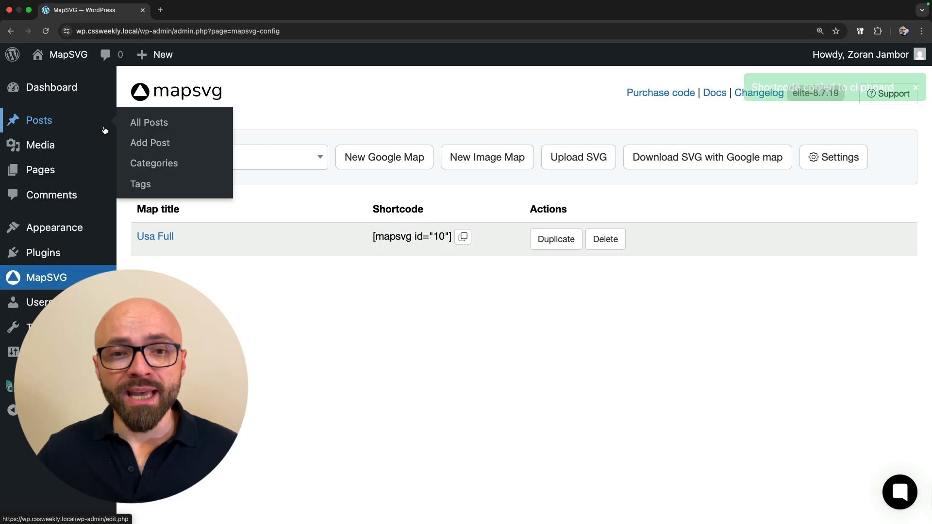
left_click(150, 143)
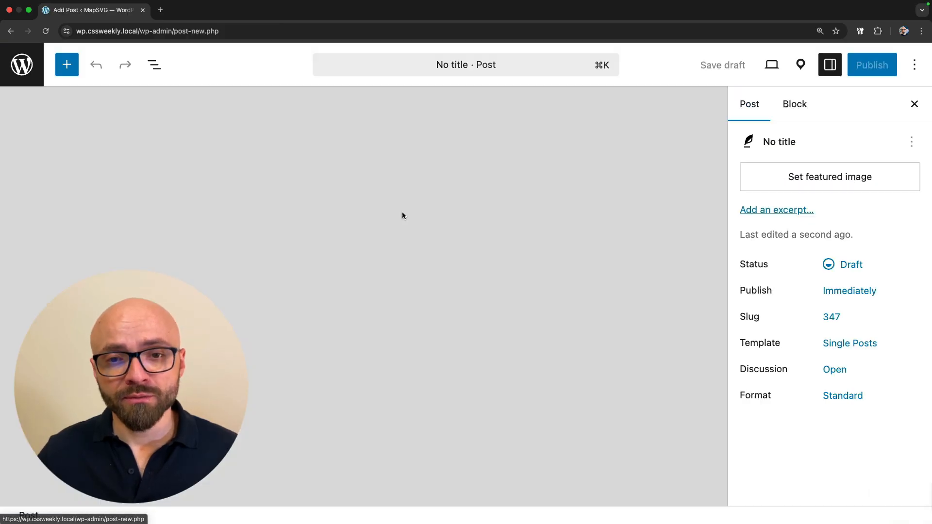
- Publish a post titled MapSVG containing the [mapsvg id="10"] shortcode and view it live
left_click(590, 198)
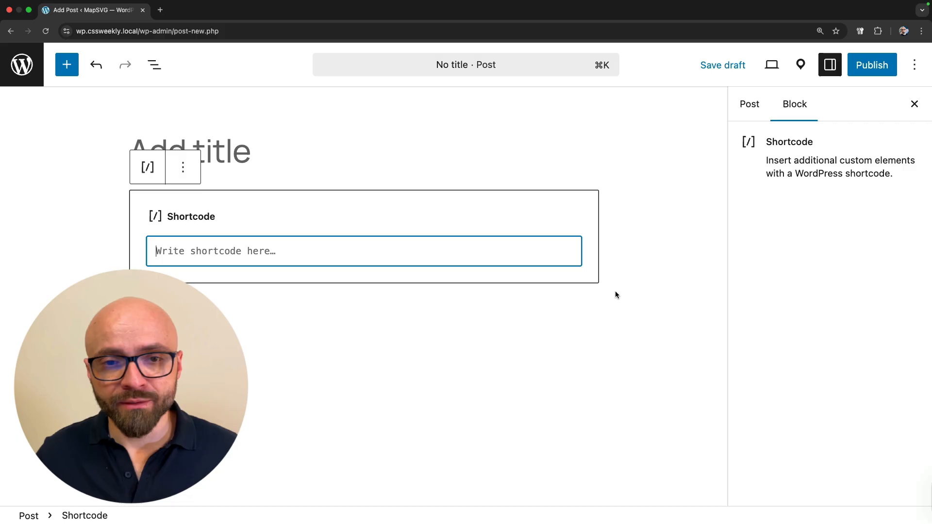
type("[mapsvg id=\"10\"]")
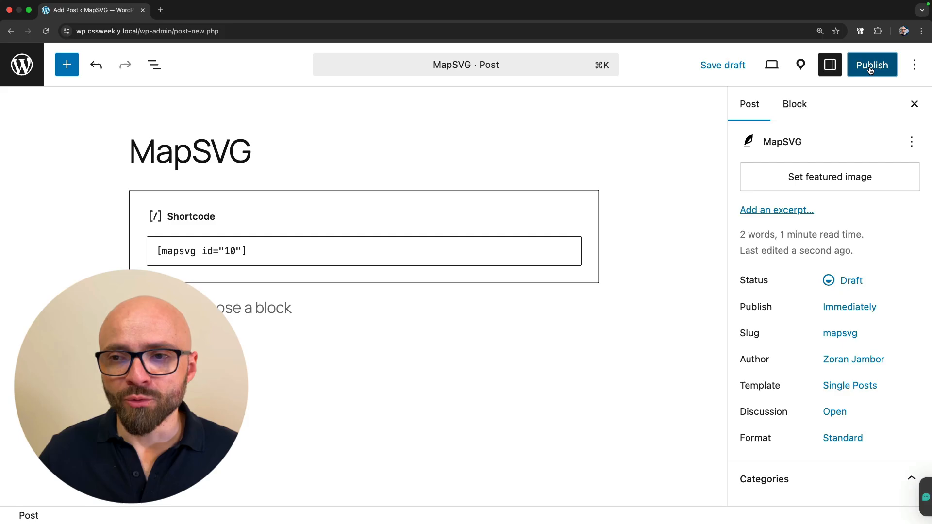
left_click(872, 65)
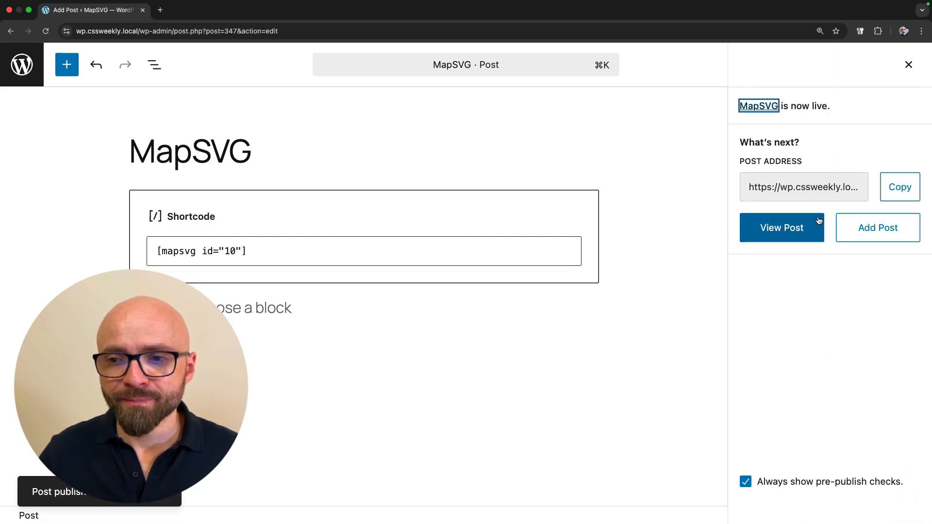
left_click(782, 228)
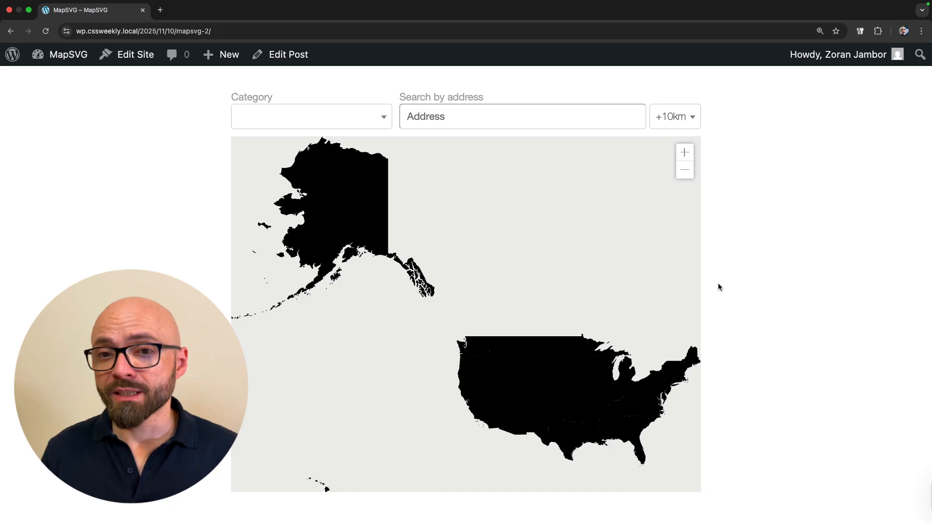
mouse_move(707, 283)
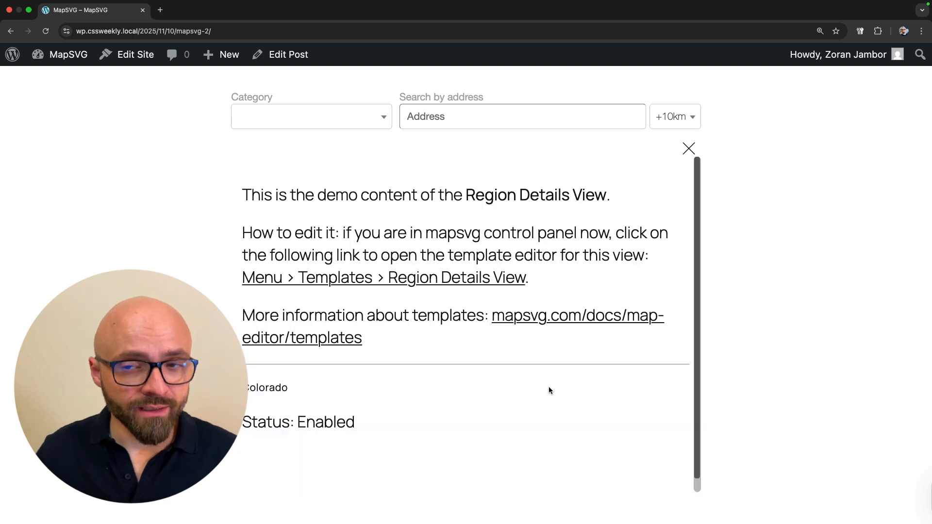
- Close the Colorado region details popup on the live map page
left_click(689, 149)
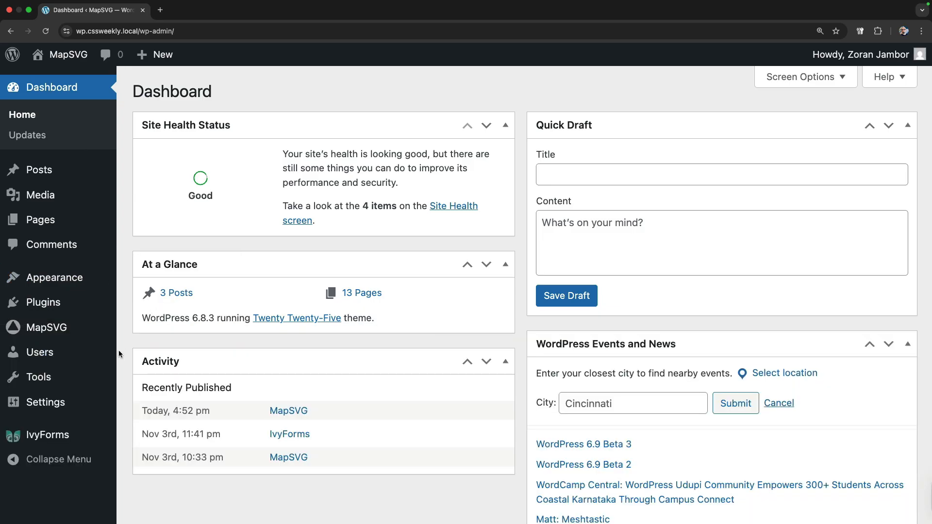
- Edit the Usa Full map, keeping it responsive with 16:9 width-to-height proportions
left_click(47, 327)
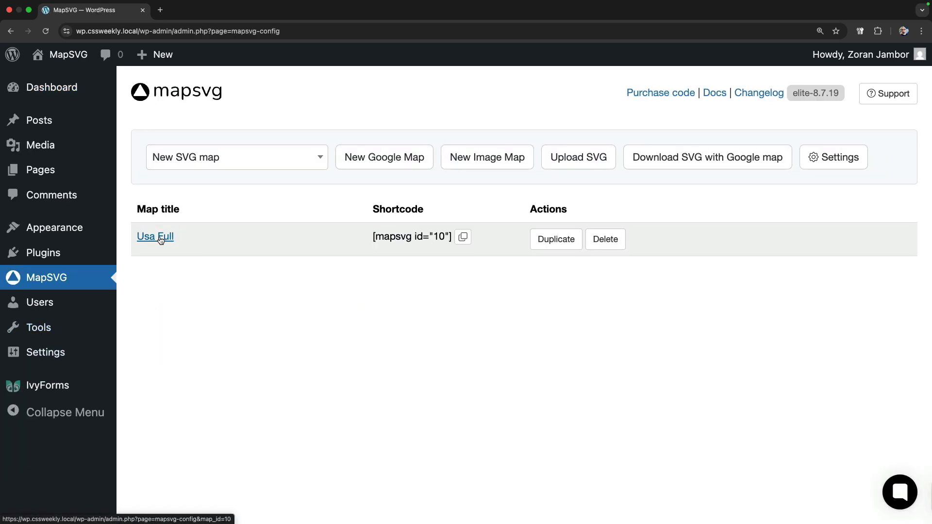
left_click(155, 237)
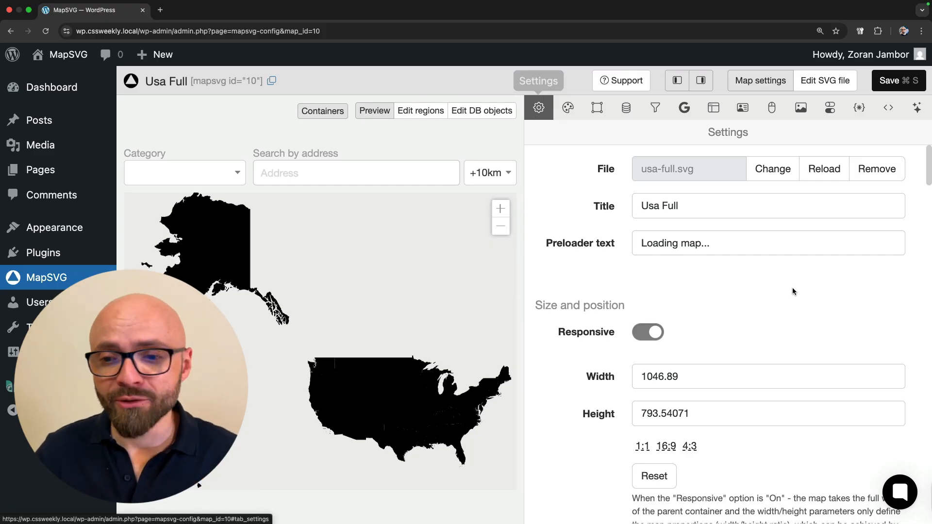
scroll("down", 3)
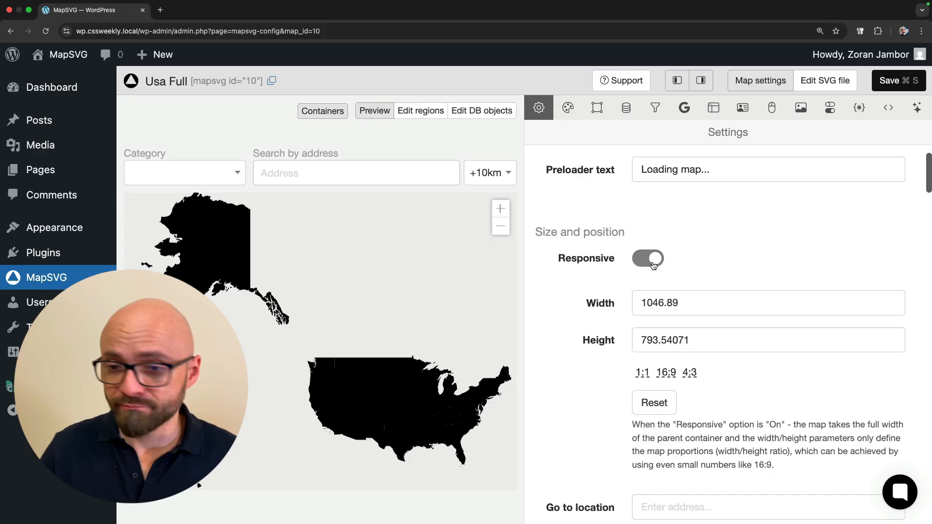
left_click(648, 258)
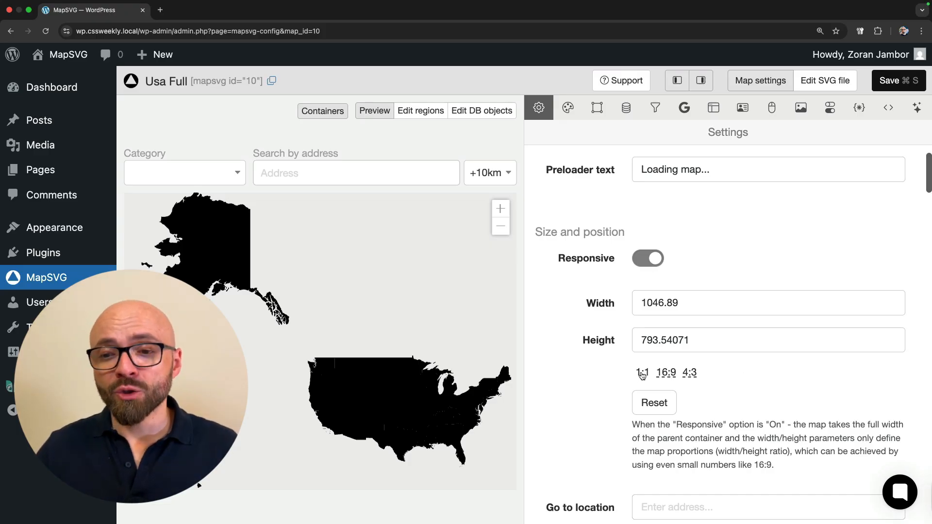
left_click(666, 373)
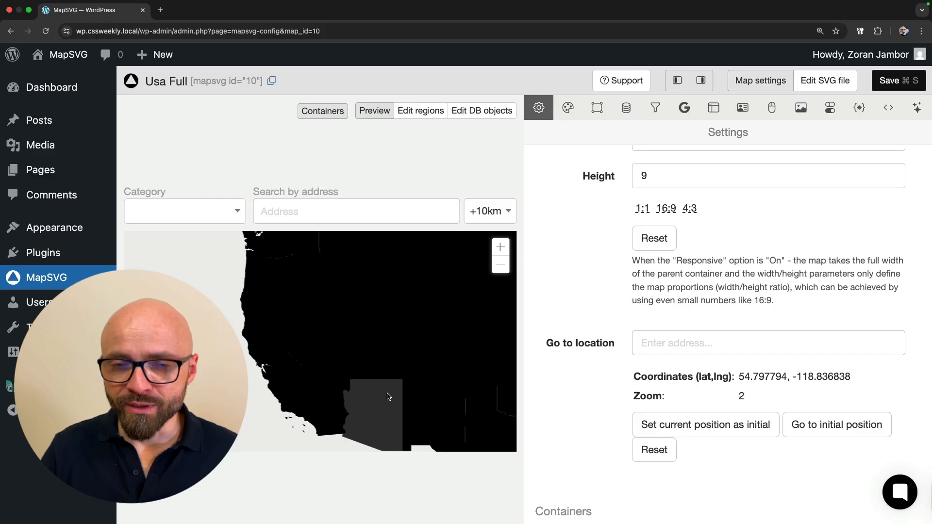
- Check the live map, then enable the User location and Fullscreen control buttons in Settings
left_click(898, 81)
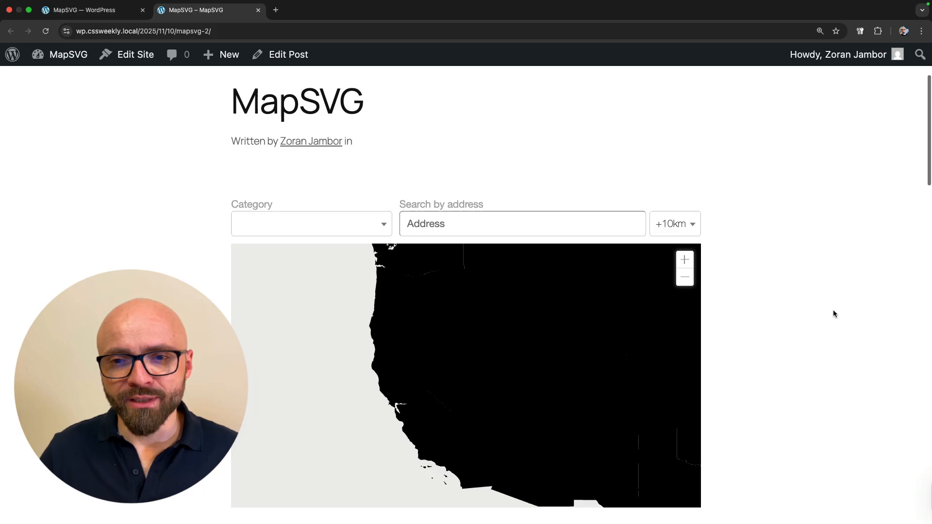
scroll("down", 3)
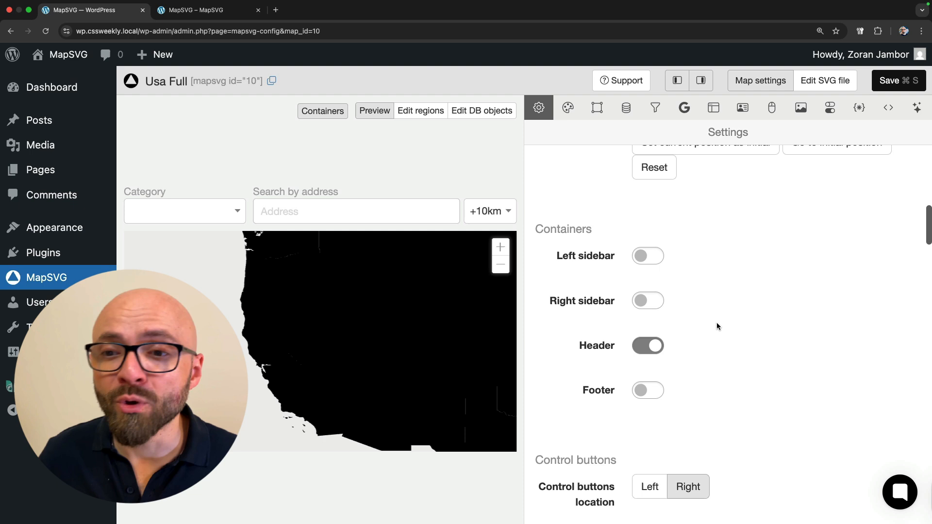
scroll("down", 3)
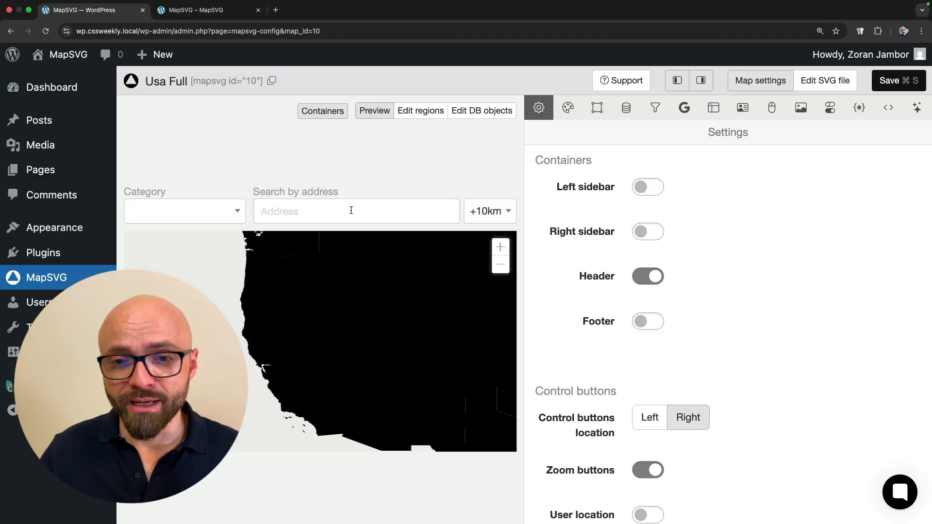
scroll("down", 3)
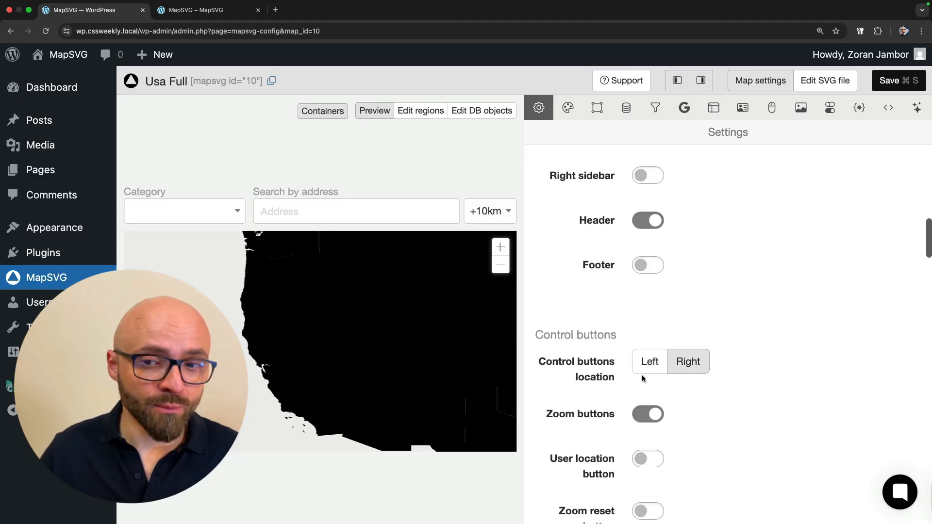
scroll("down", 3)
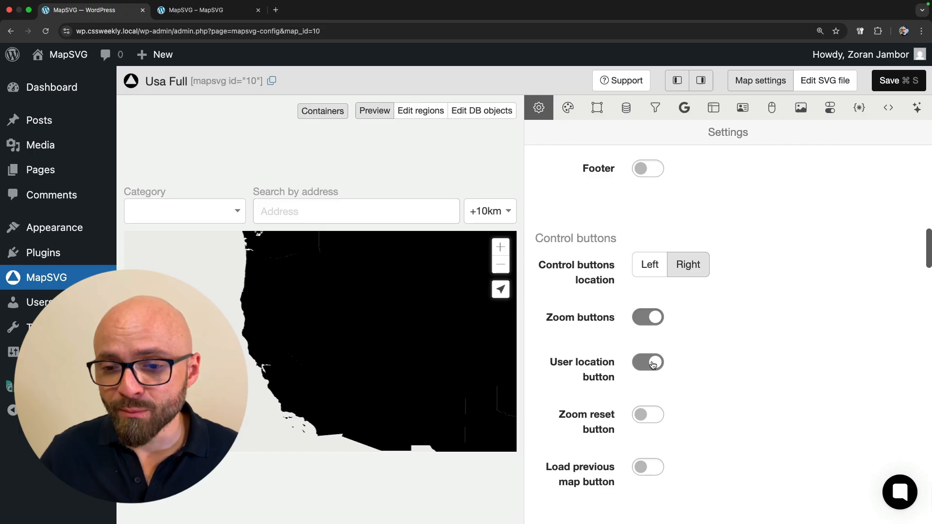
scroll("down", 3)
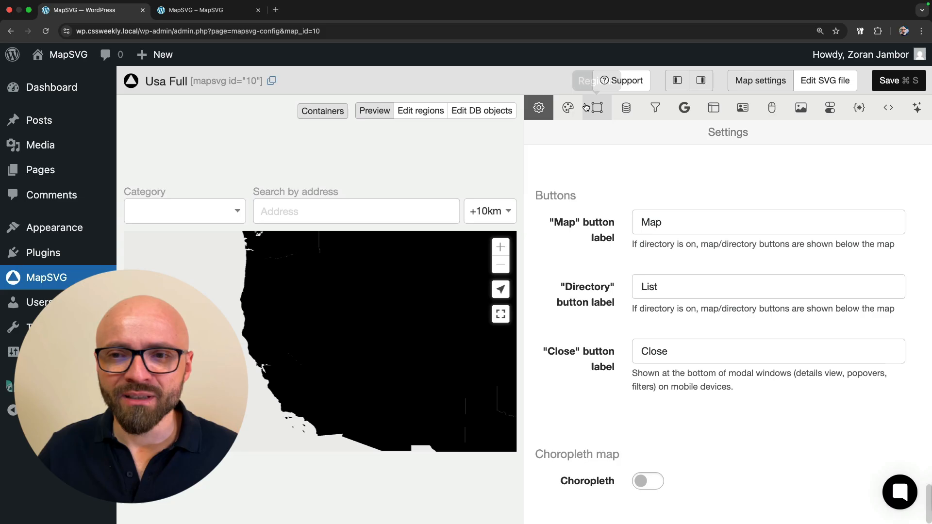
left_click(567, 108)
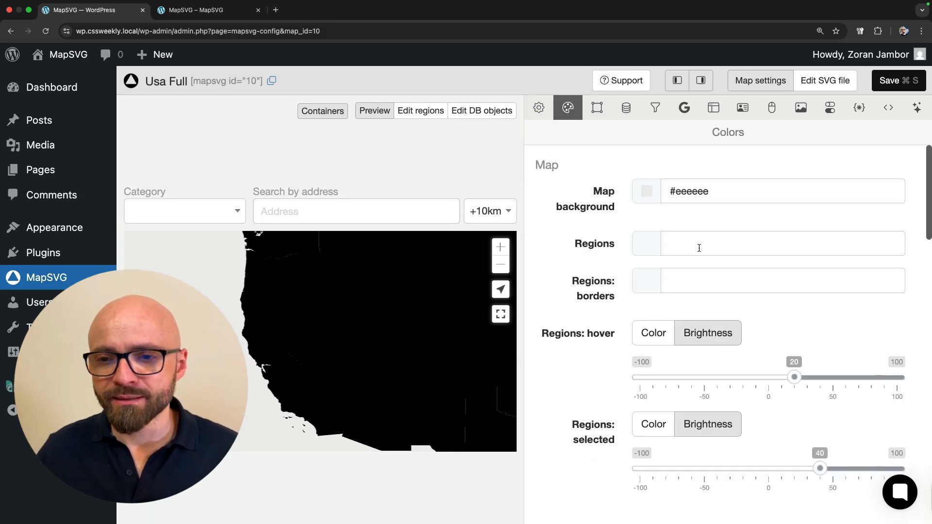
- Colour the regions dark purple #50117c with light grey #b6b2be borders and save the map
left_click(647, 243)
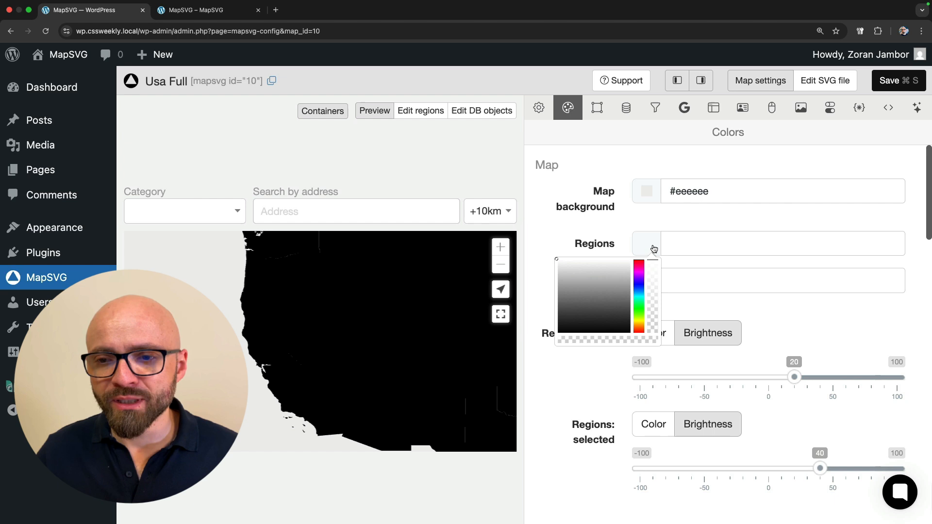
left_click(606, 291)
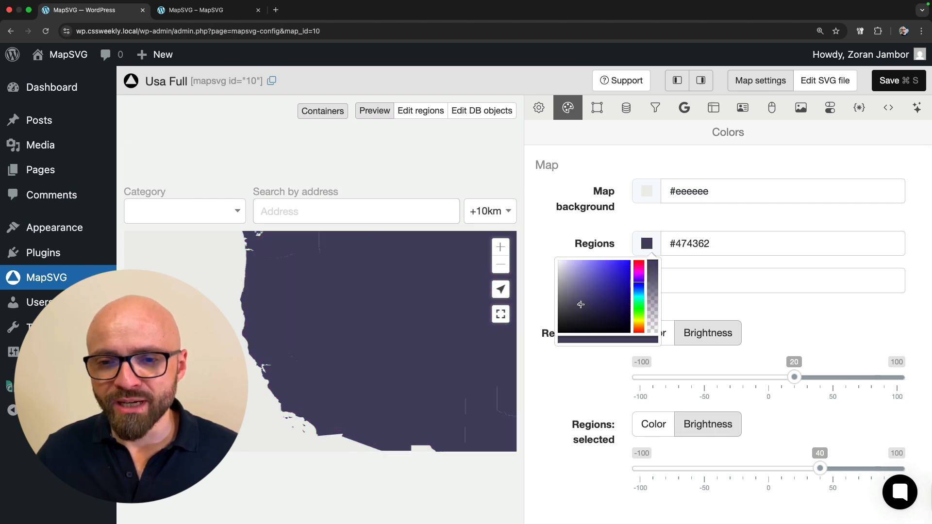
left_click(620, 298)
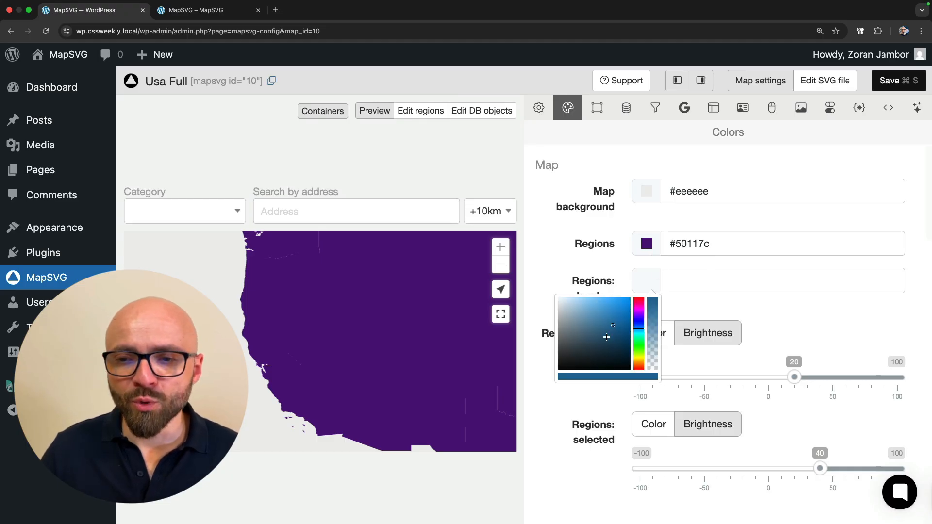
left_click(606, 337)
type("#b6b2be")
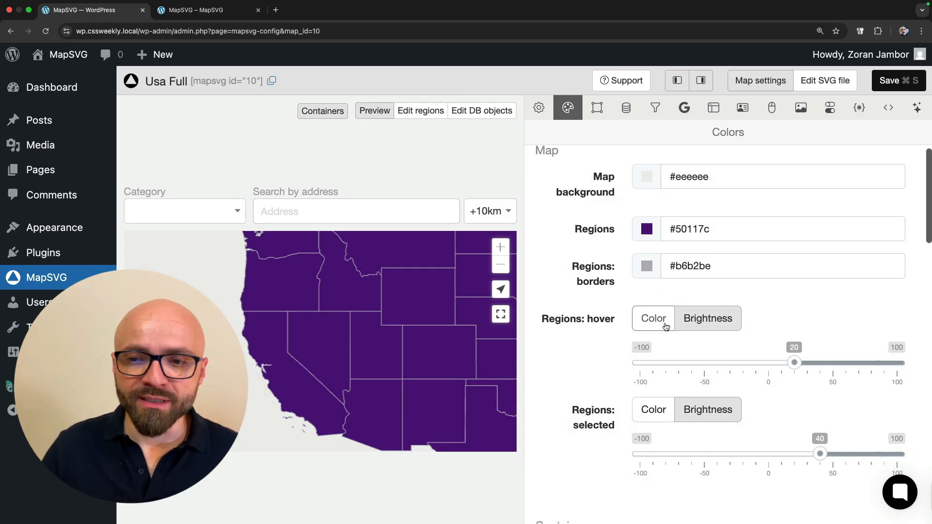
mouse_move(432, 345)
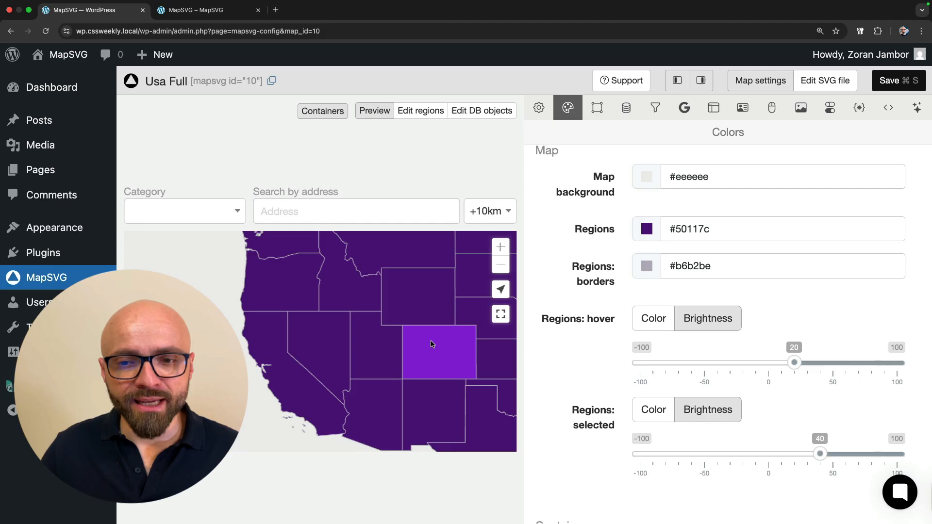
mouse_move(459, 346)
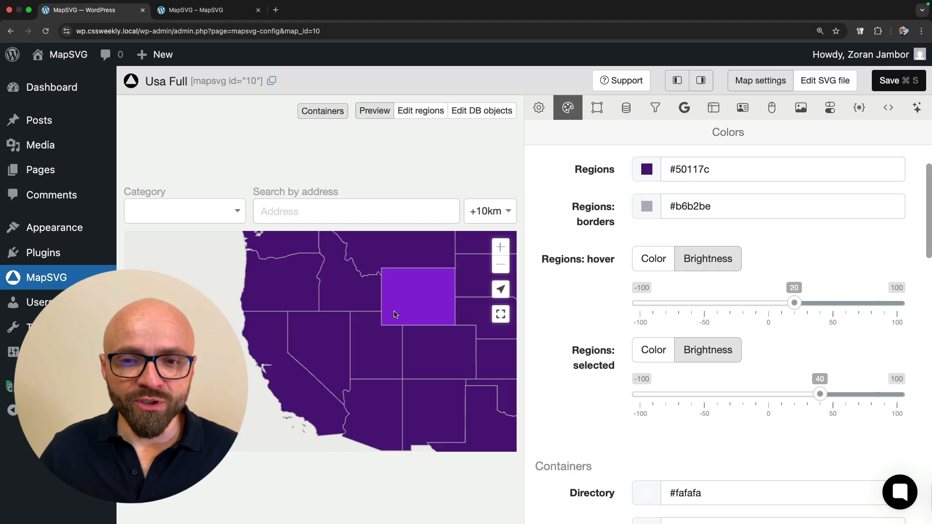
left_click(418, 297)
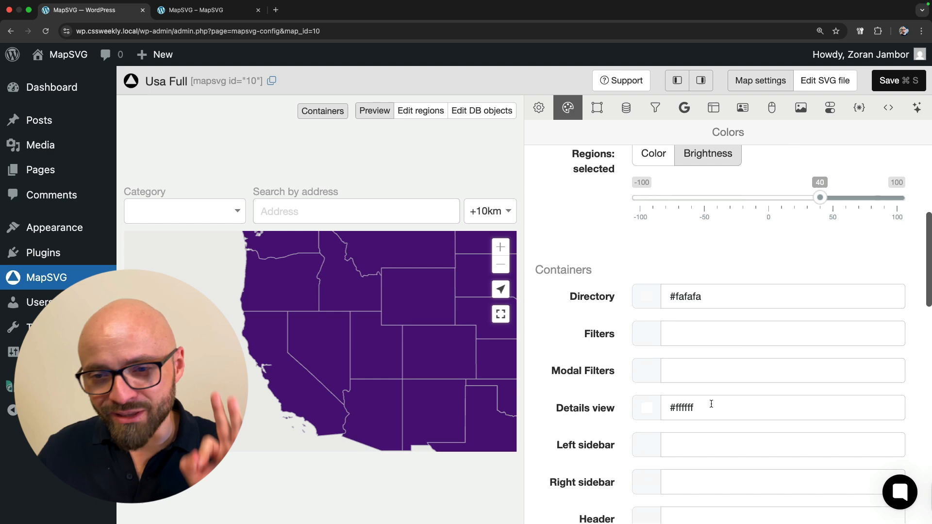
scroll("down", 3)
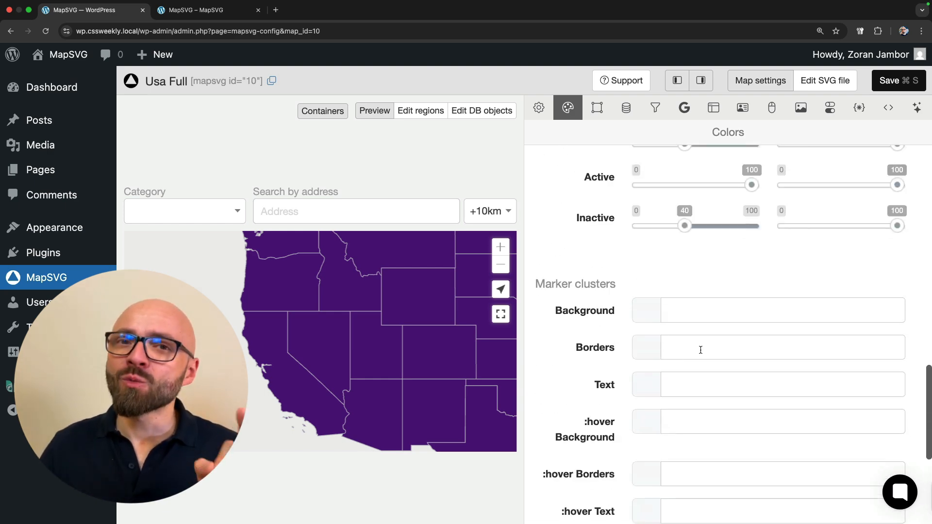
scroll("down", 3)
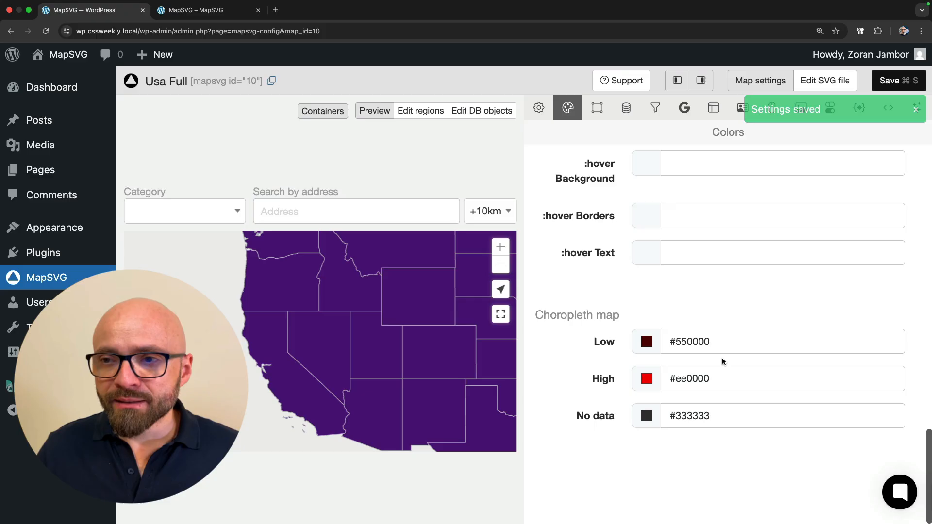
left_click(205, 9)
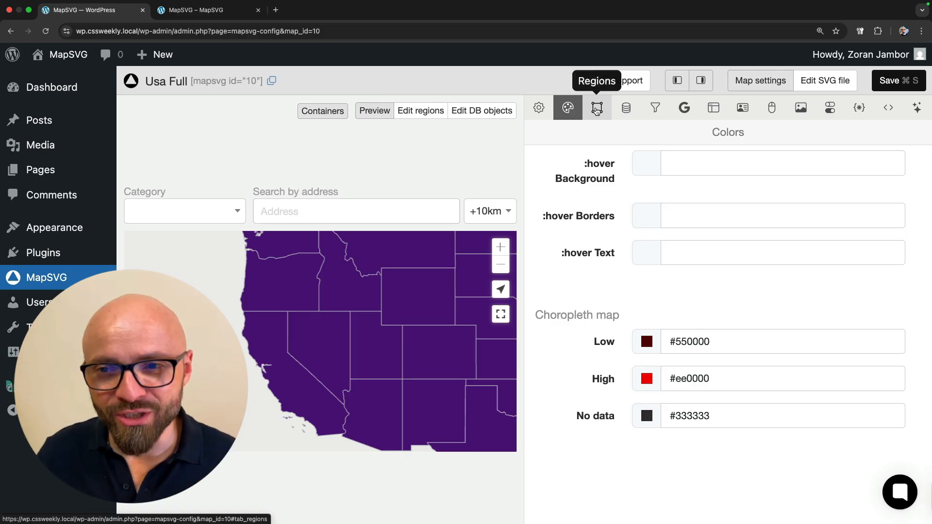
- Find California in the Regions list and start editing its description
left_click(597, 108)
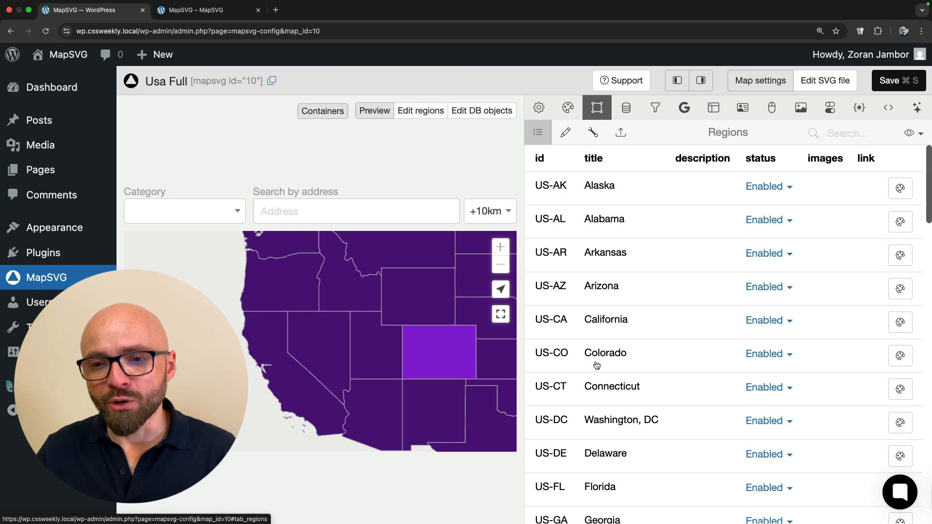
scroll("down", 3)
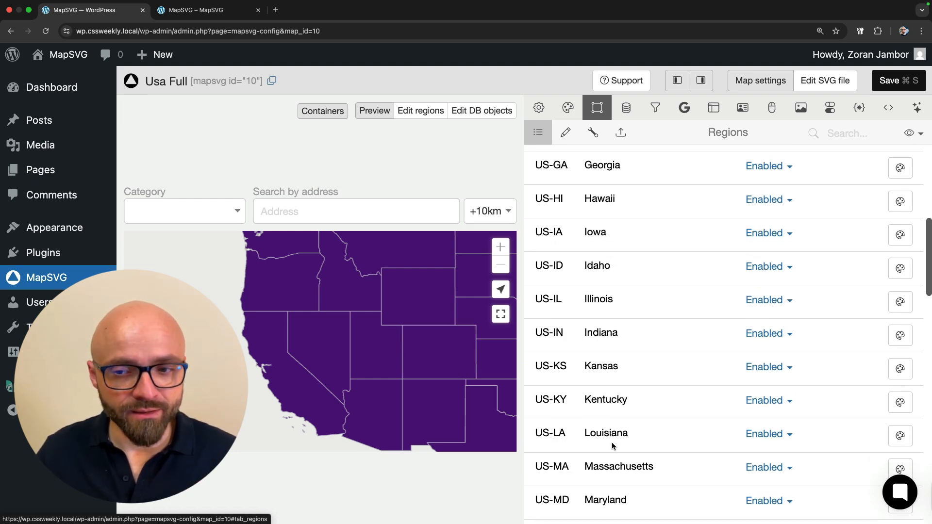
scroll("up", 3)
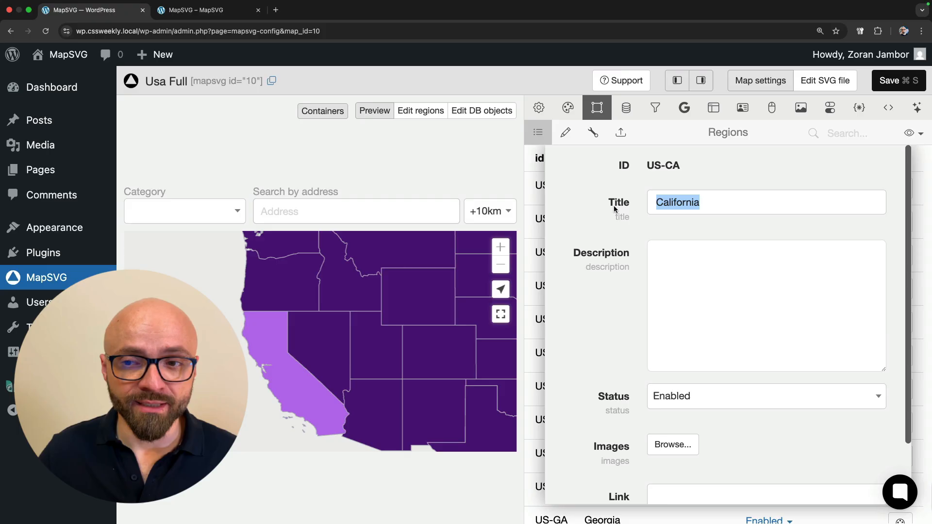
left_click(766, 306)
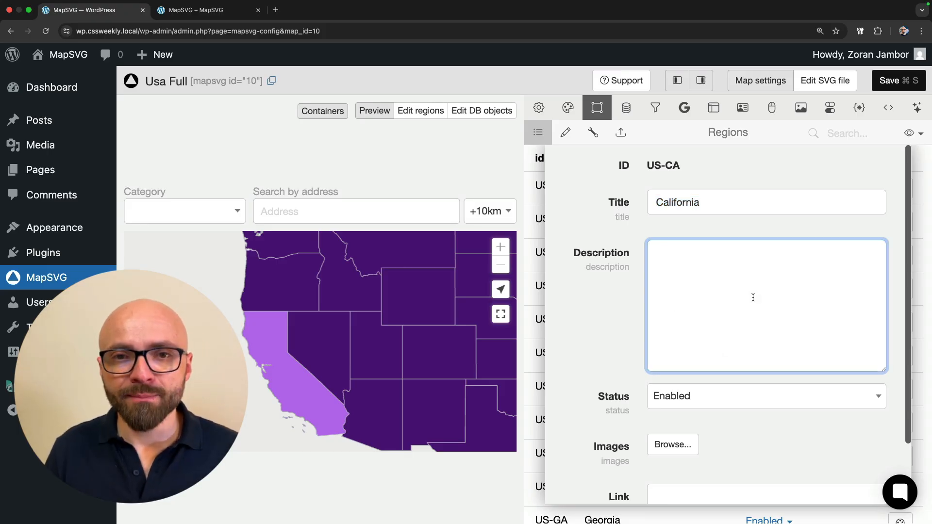
type("MapSVG demo...")
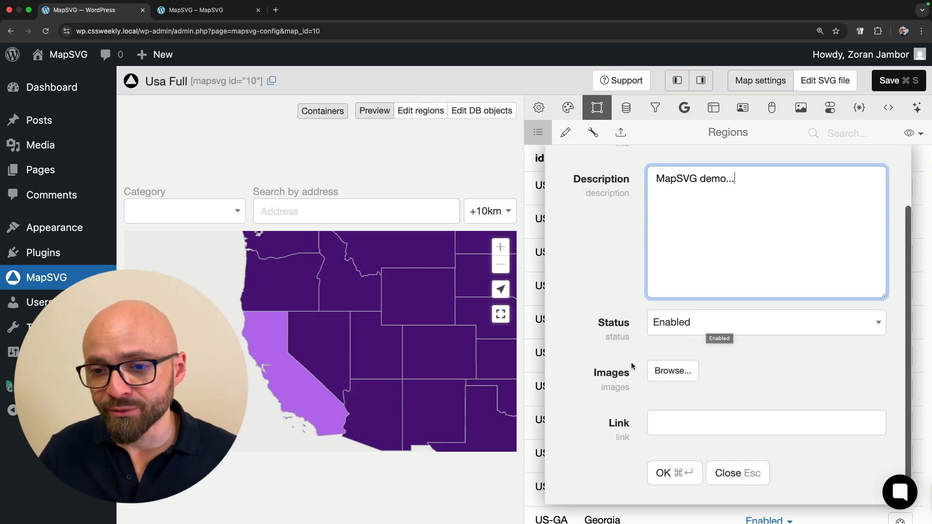
left_click(672, 371)
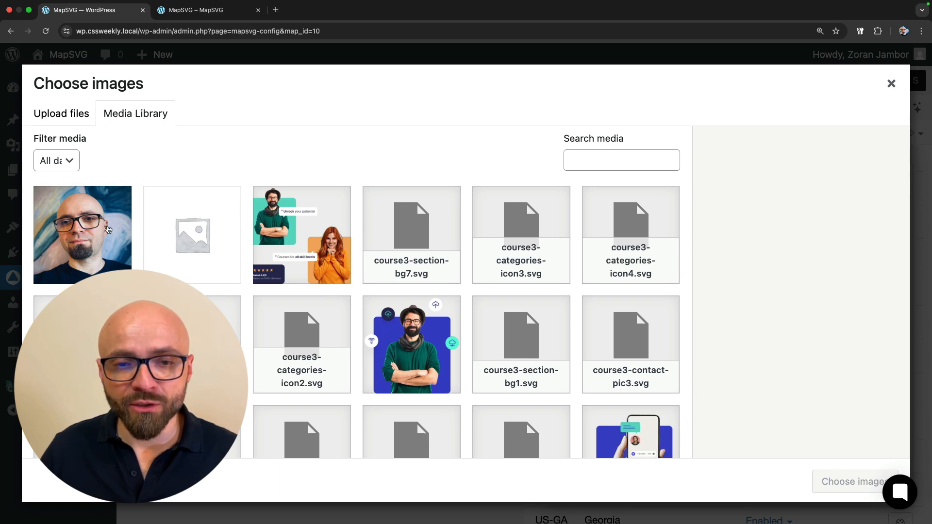
left_click(855, 482)
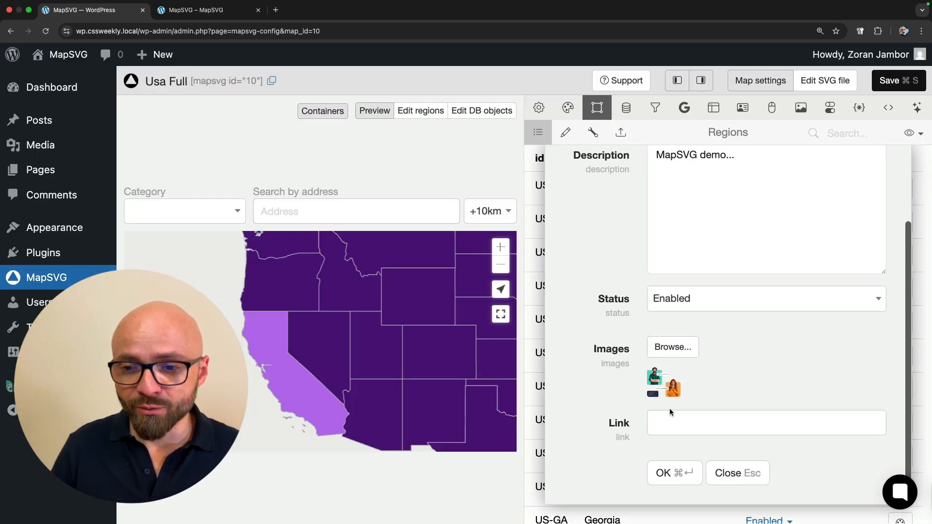
type("http://css-weekly")
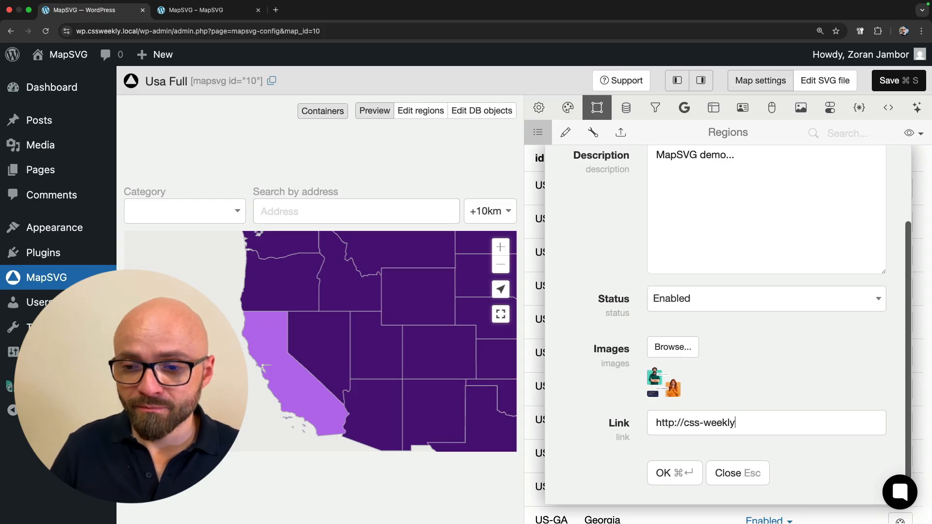
type(".com")
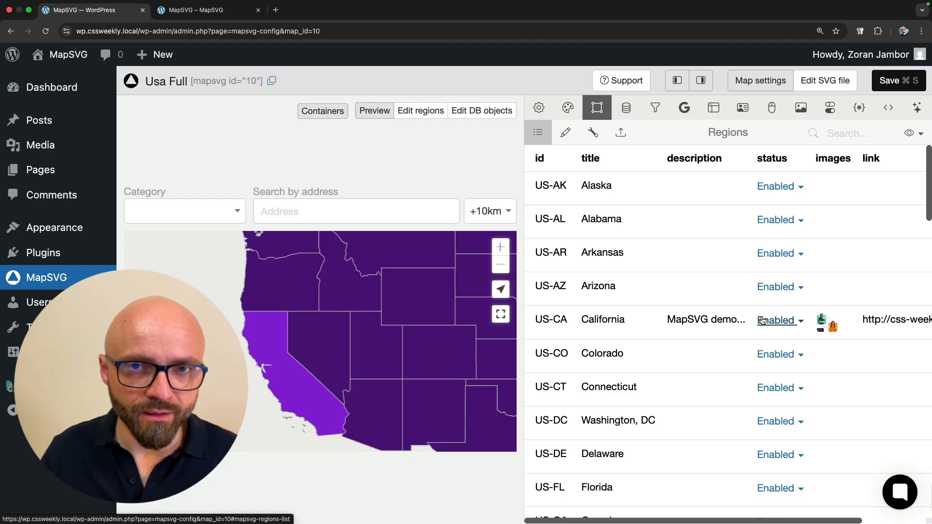
mouse_move(564, 132)
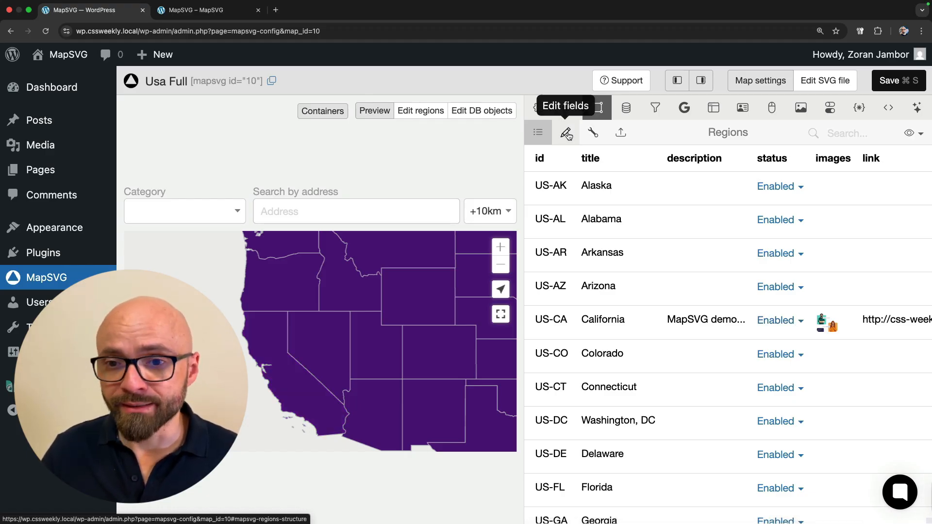
- Show the region field structure with the Description field's settings
left_click(566, 132)
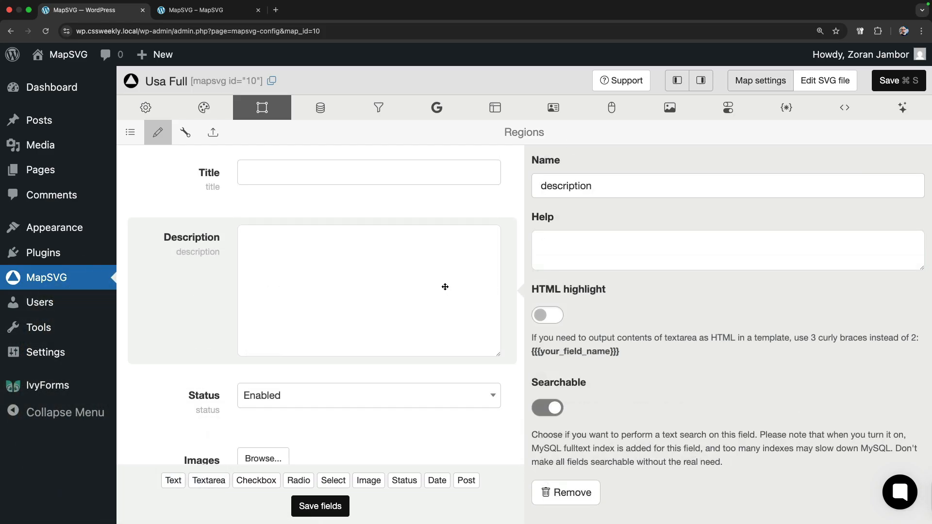
mouse_move(319, 321)
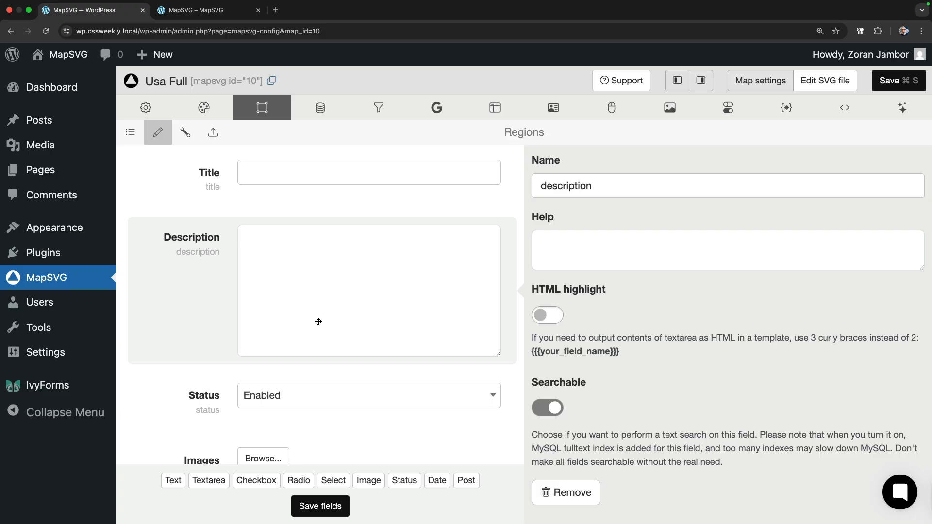
mouse_move(284, 275)
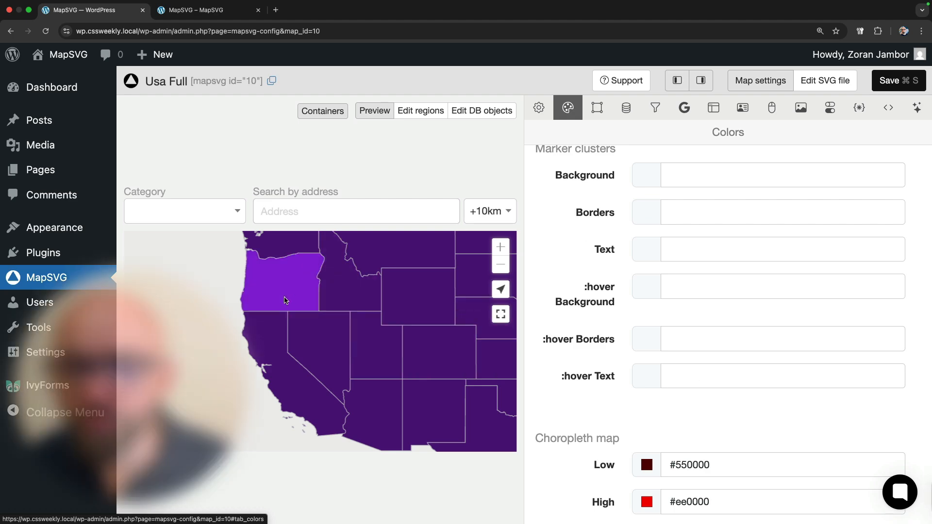
- Show a region's details view on the preview map over the Region Popover template
left_click(597, 108)
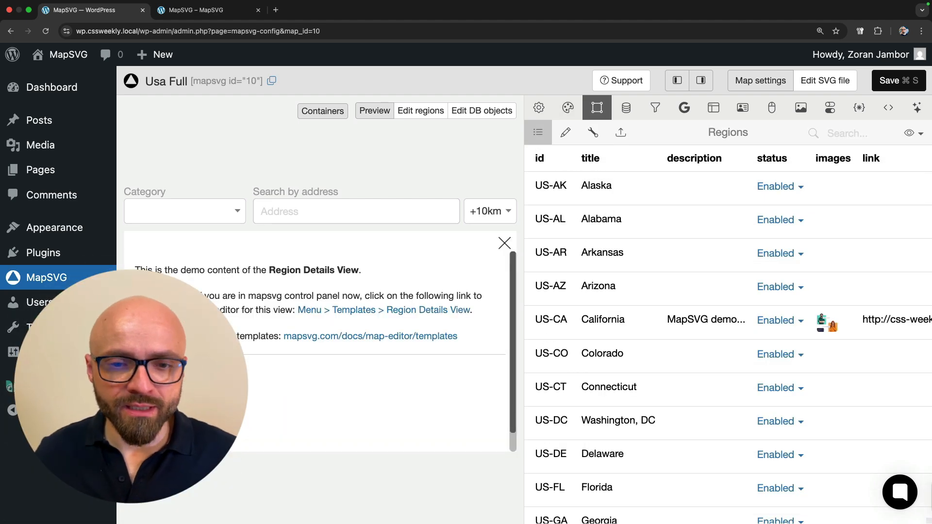
left_click_drag(135, 270, 180, 270)
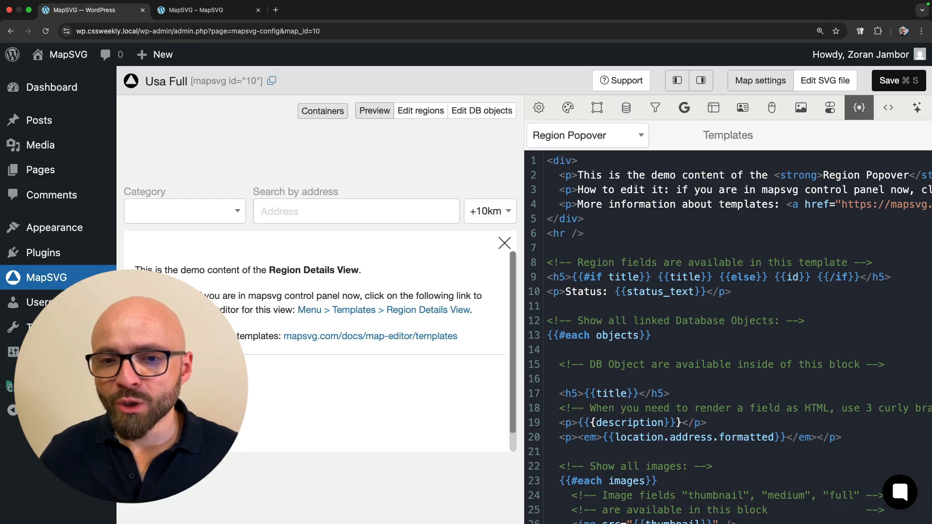
- Switch the templates editor to the Region Details View template
double_click(314, 270)
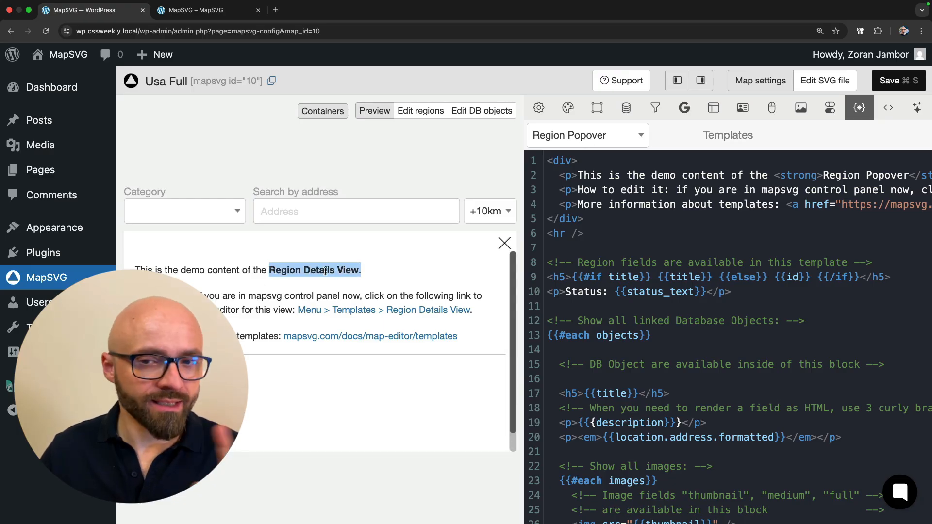
left_click(586, 135)
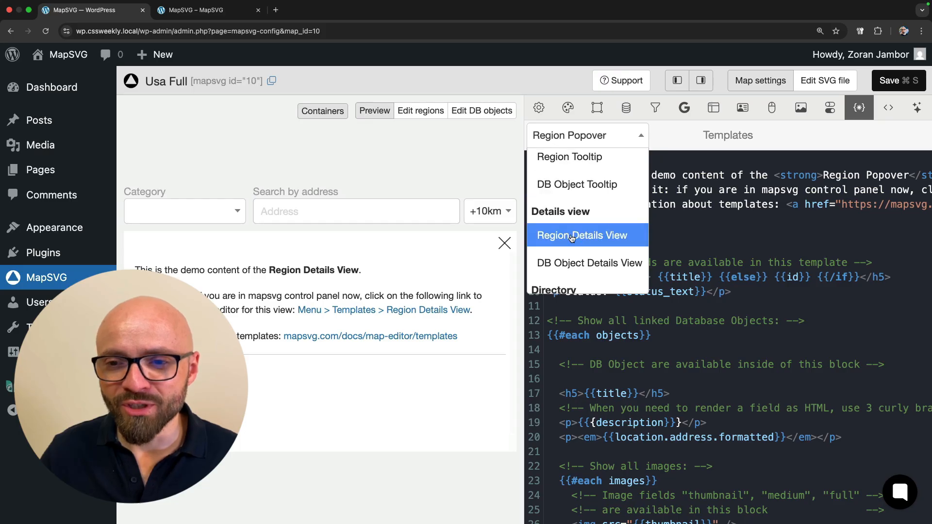
left_click(582, 235)
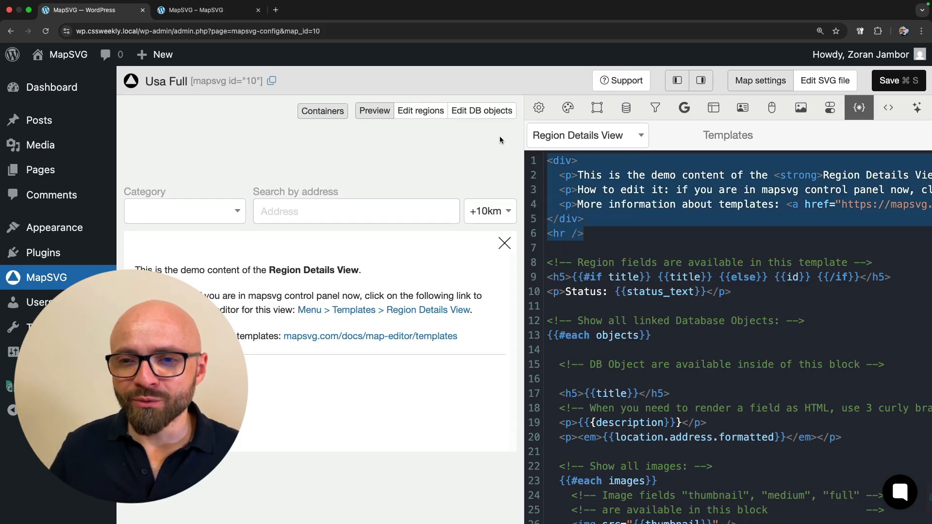
scroll("down", 3)
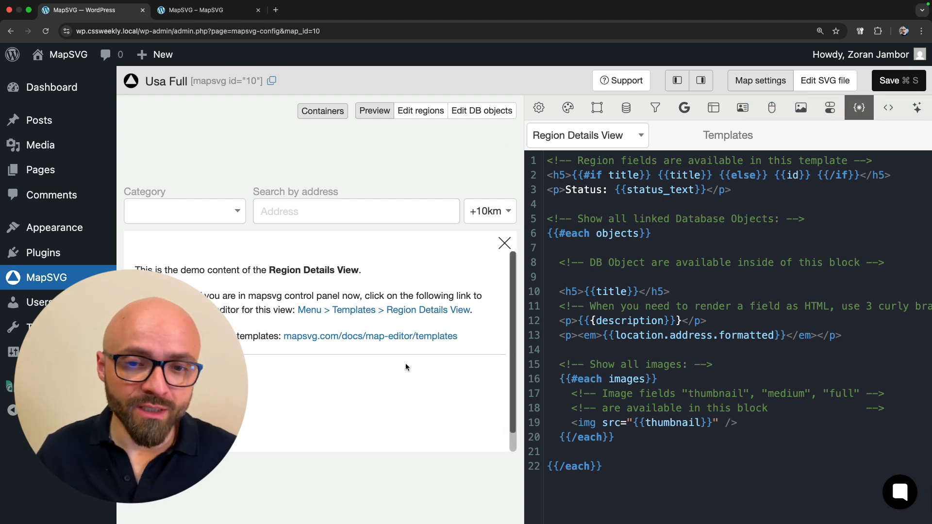
- Remove the demo intro, move the images block above the linked DB objects, and save the map
left_click_drag(136, 270, 457, 336)
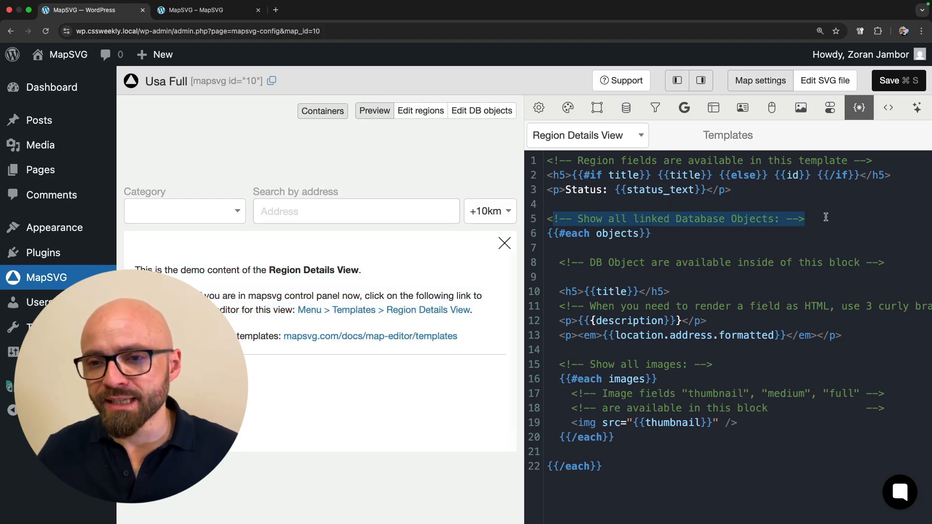
left_click_drag(826, 217, 717, 413)
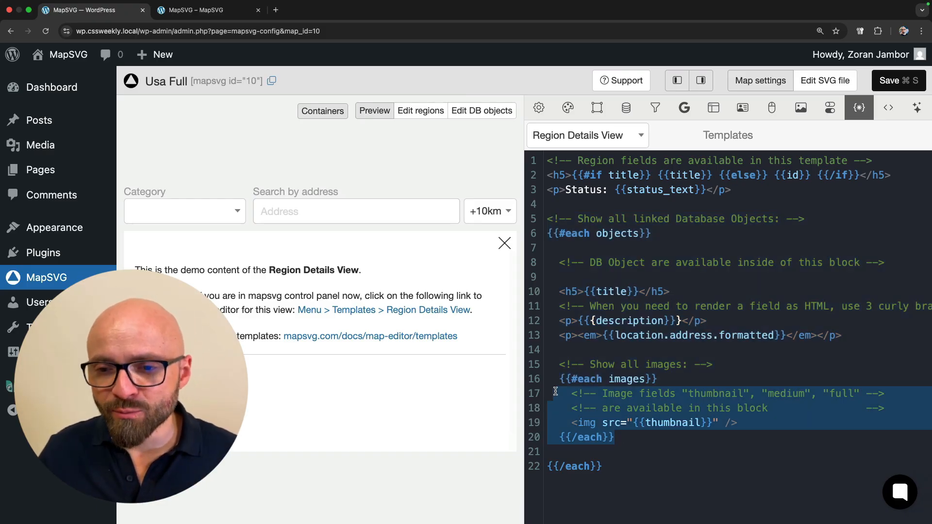
key("Backspace")
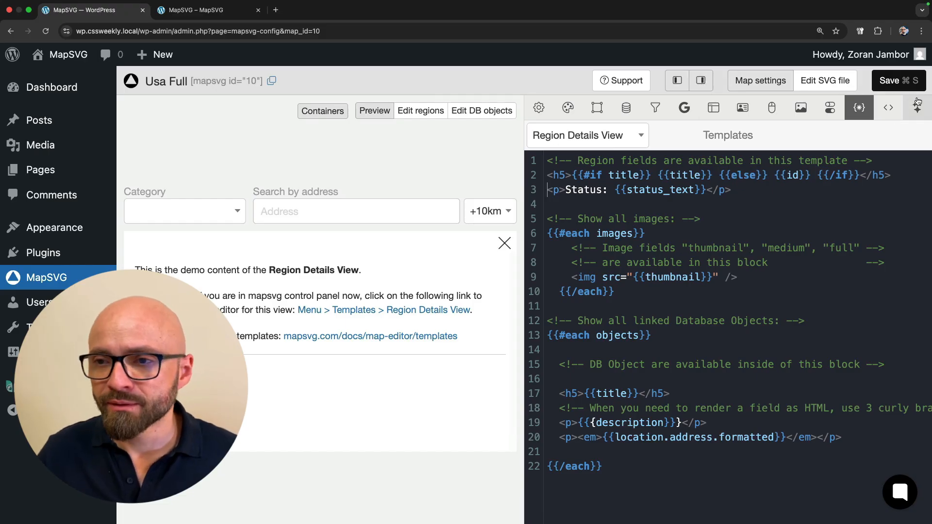
left_click(208, 10)
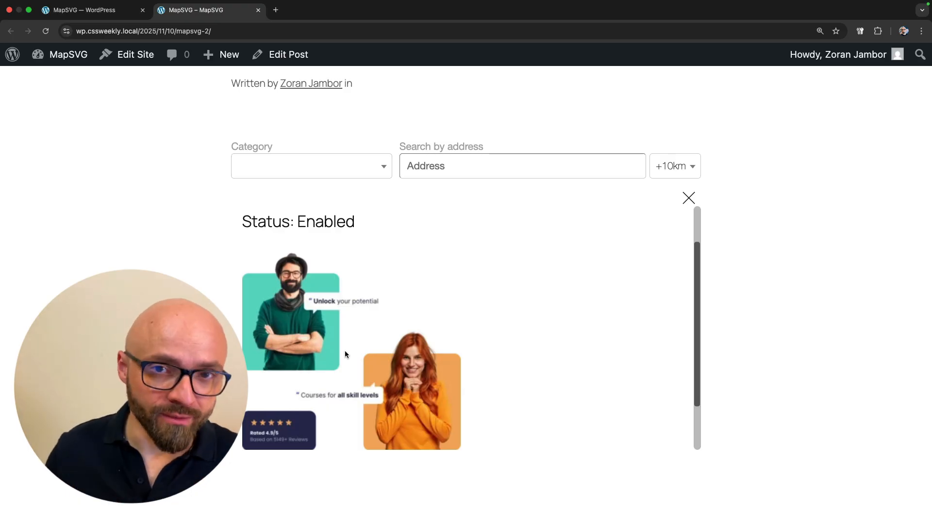
- Return to the map editor and show the empty database objects table
left_click(90, 10)
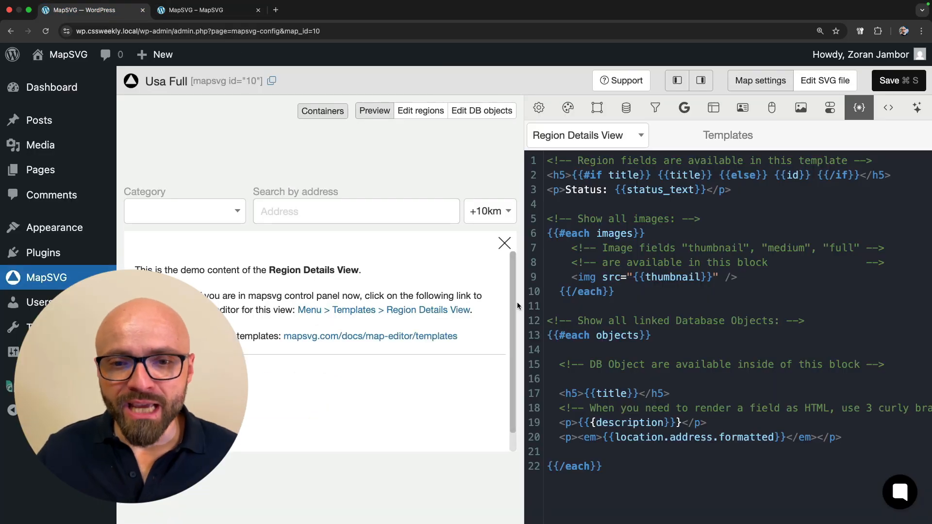
left_click(624, 107)
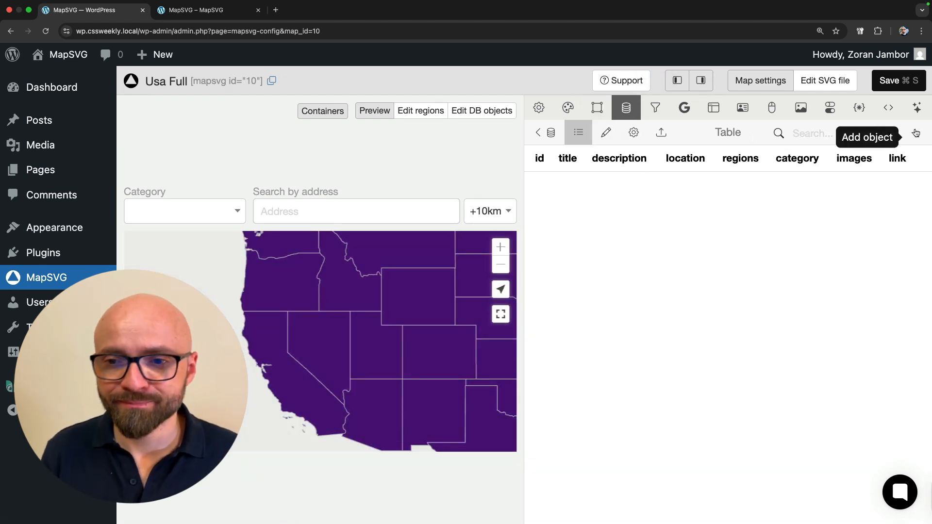
- Start a 'DB Object' with description 'This is my database input' located in California
type("DB O")
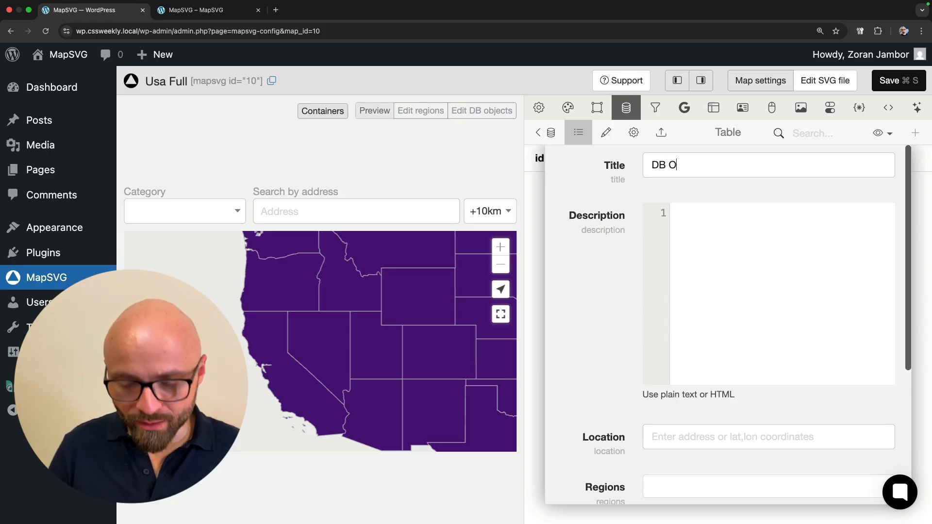
type("bject")
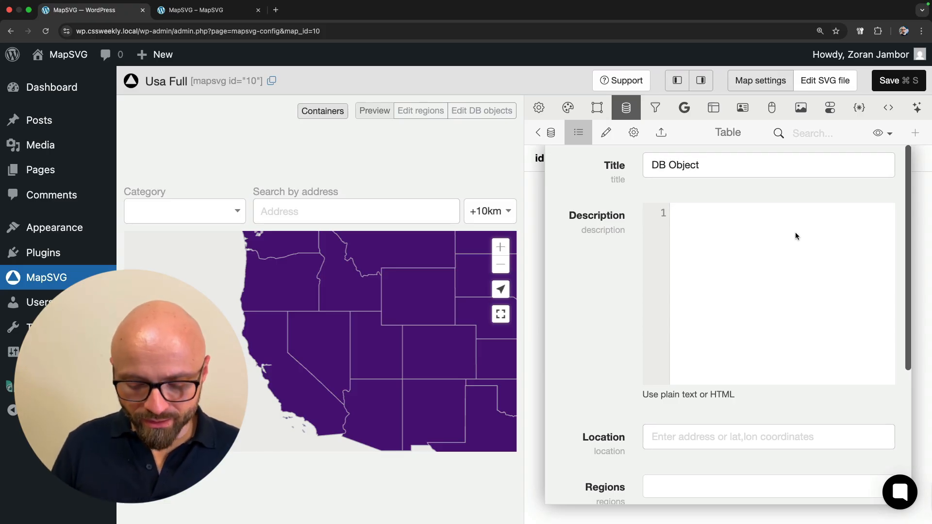
type("This is my d")
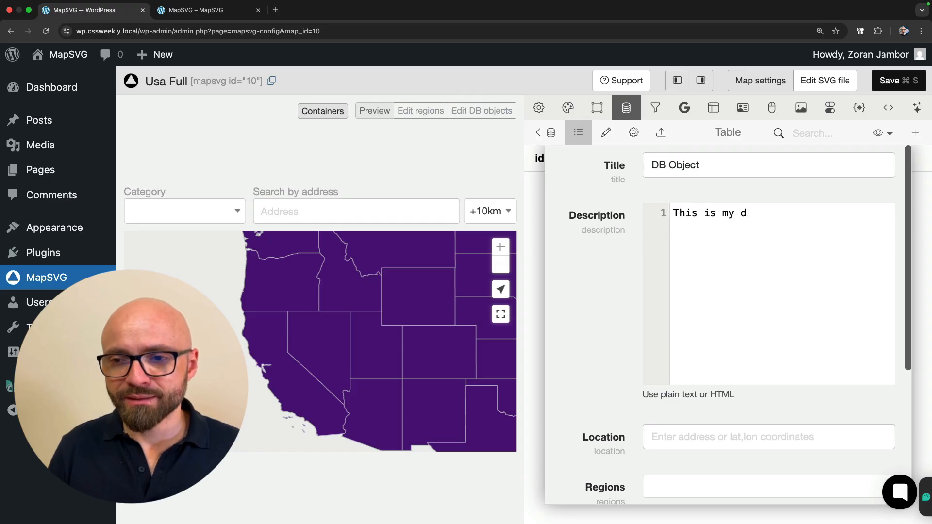
type("atabase inpu")
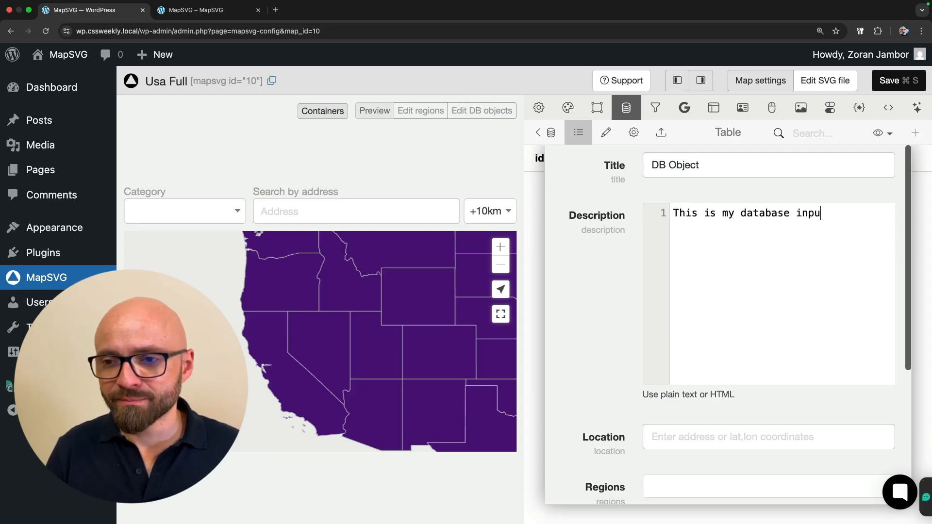
scroll("down", 3)
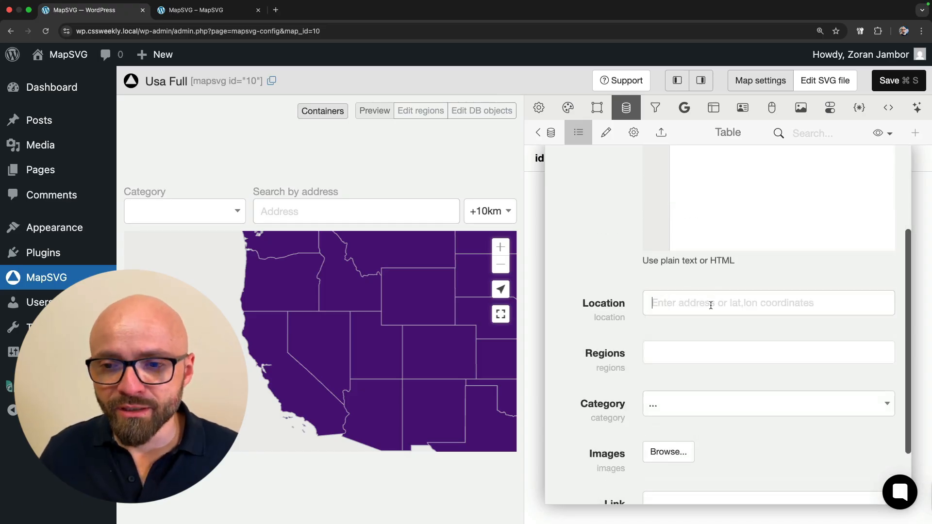
type("ca")
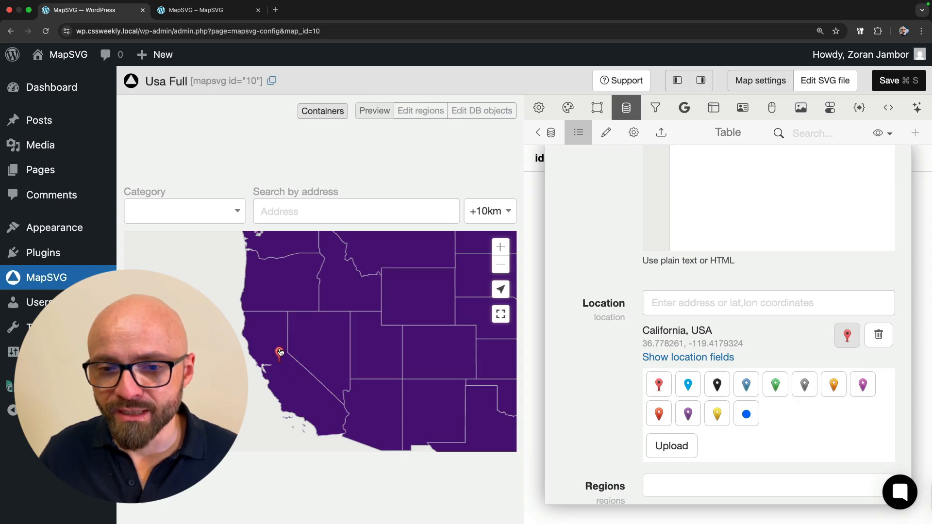
- Give the object an orange marker, link it to the California region and category First
left_click(775, 384)
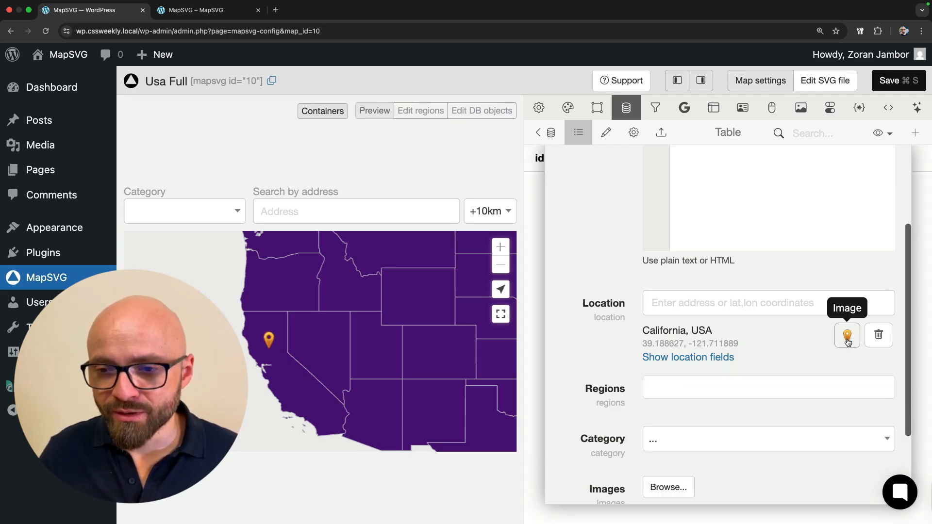
left_click(767, 387)
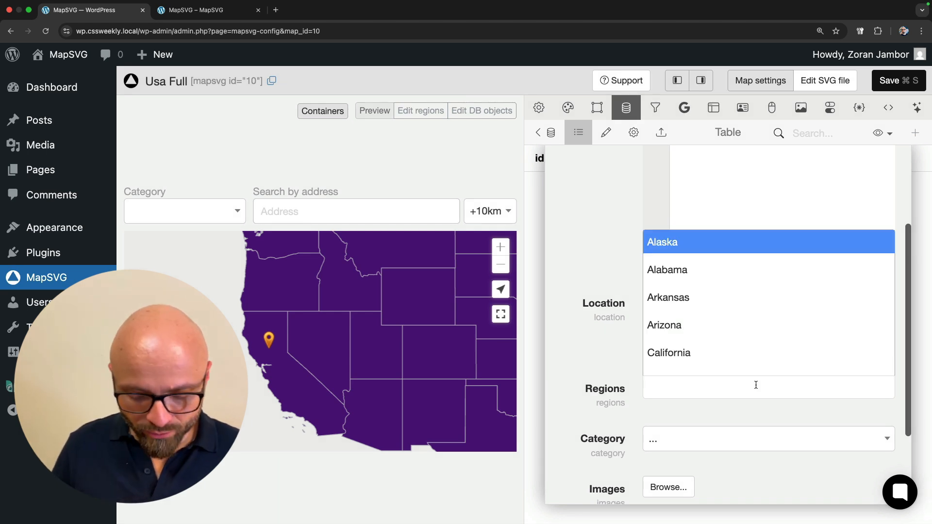
type("co")
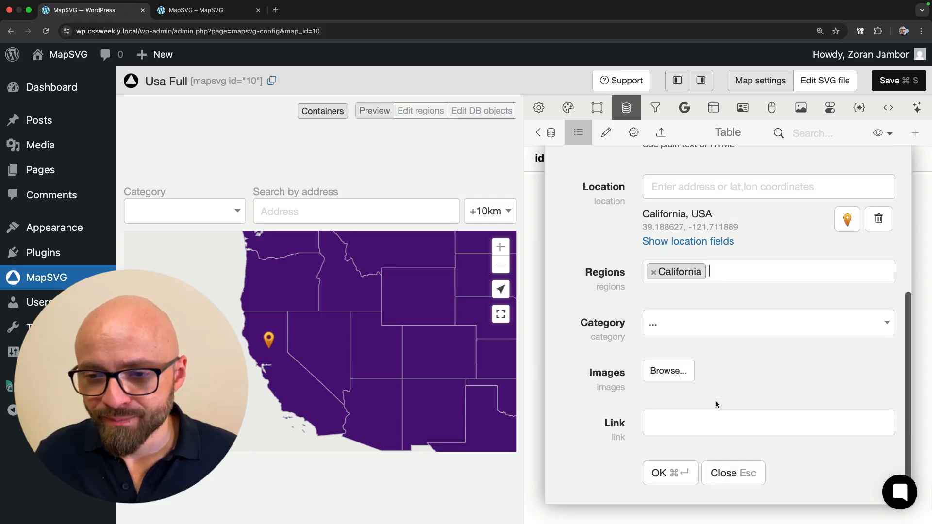
left_click(767, 322)
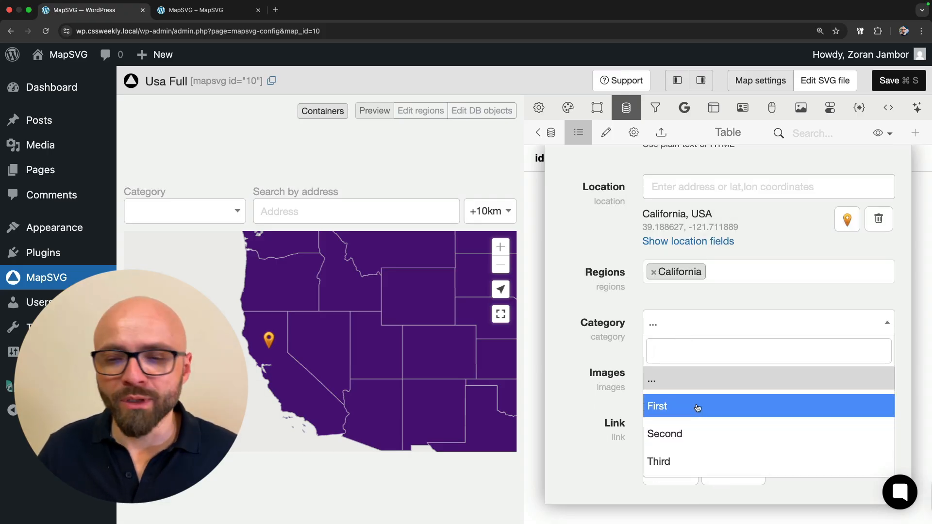
left_click(657, 406)
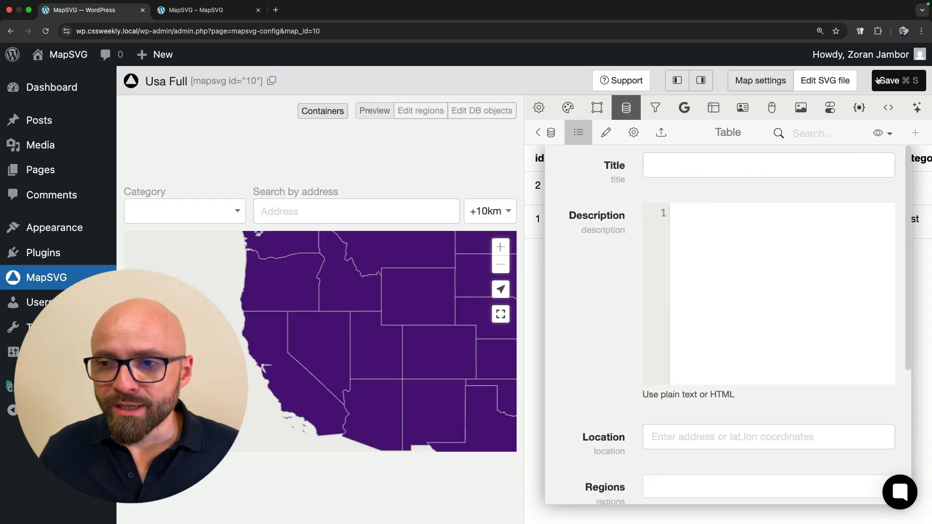
- Save the map and scroll through California's frontend details panel showing the linked DB Object
left_click(202, 10)
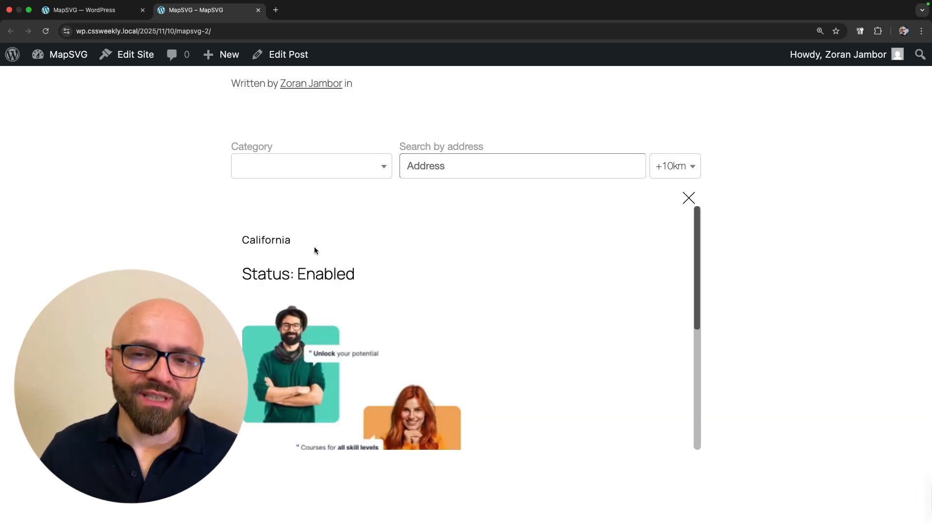
scroll("down", 3)
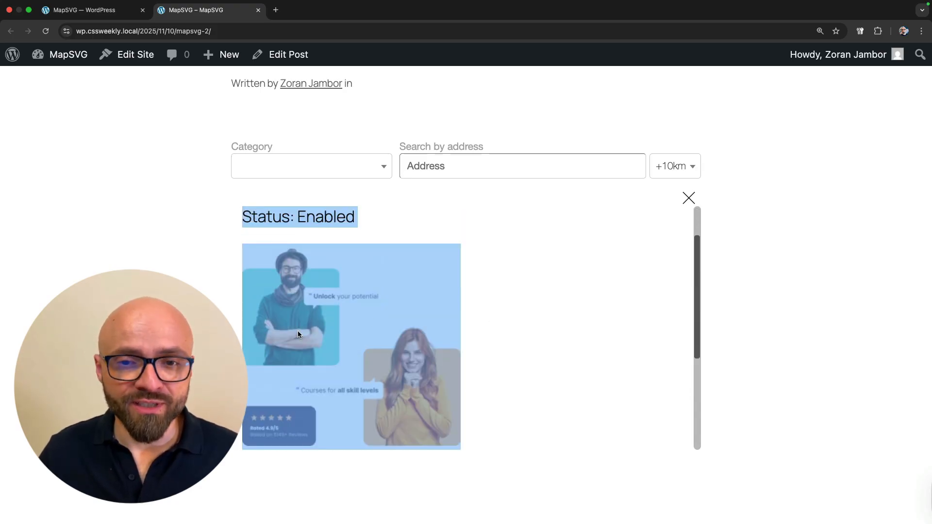
scroll("down", 3)
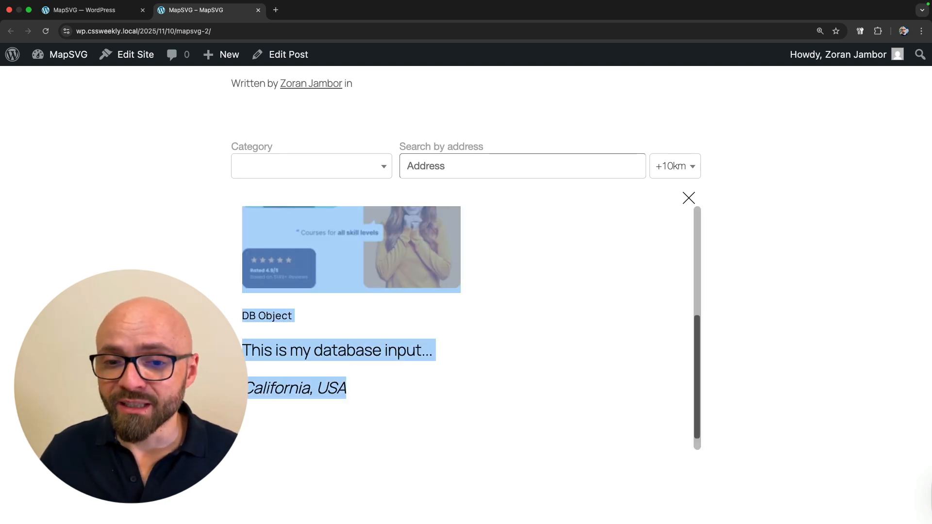
scroll("down", 3)
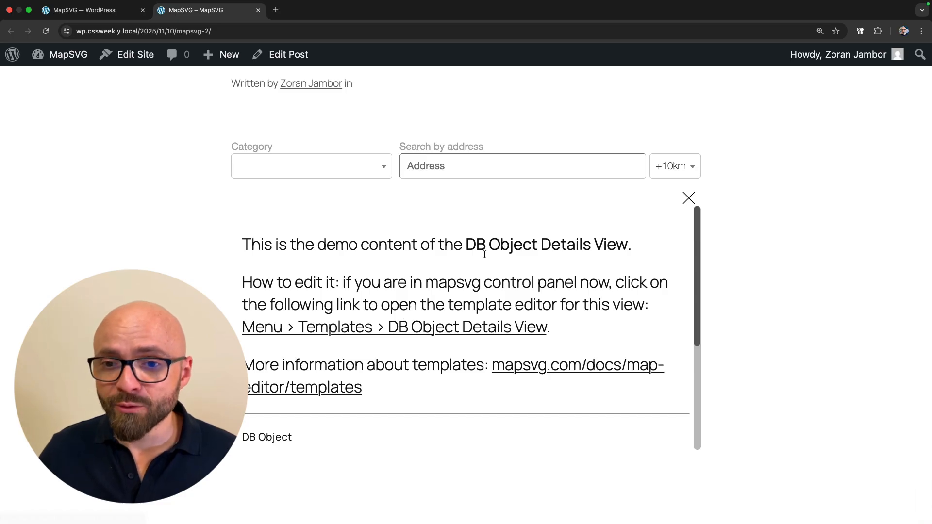
- Close the details panel and return to the MapSVG admin editor
left_click_drag(488, 245, 631, 245)
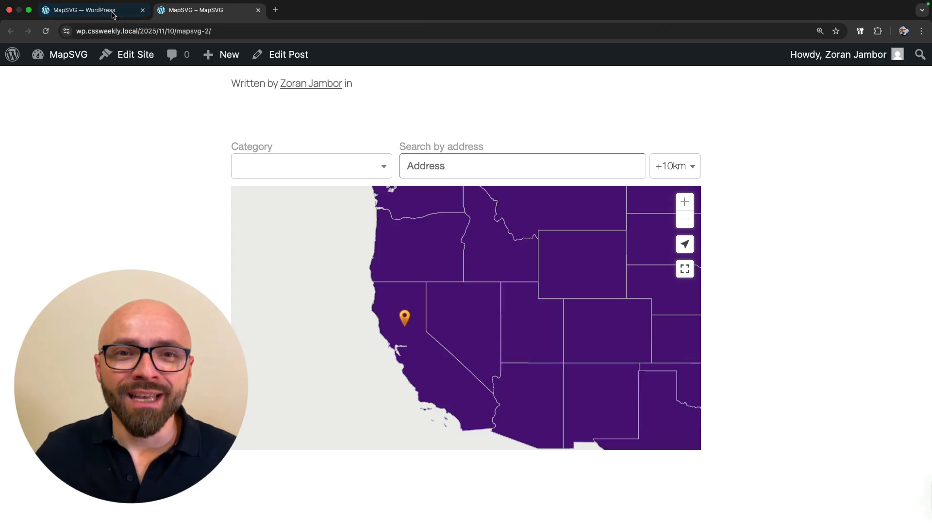
left_click(89, 10)
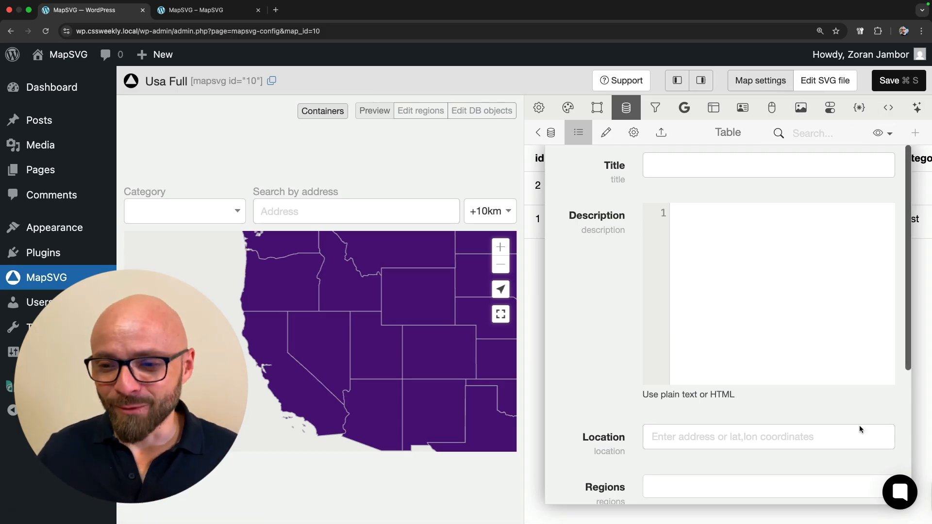
- Review the custom CSS and highlight the .mapsvg-details-container class
left_click(537, 133)
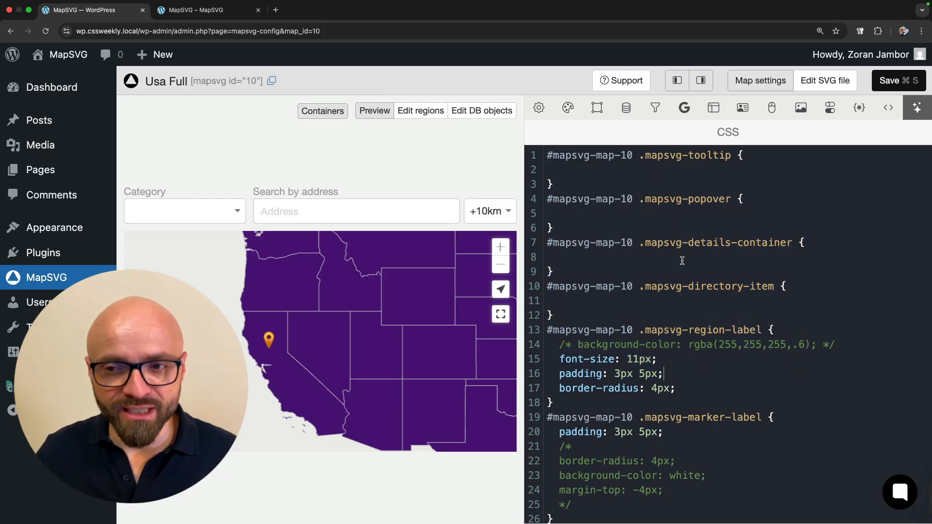
double_click(714, 243)
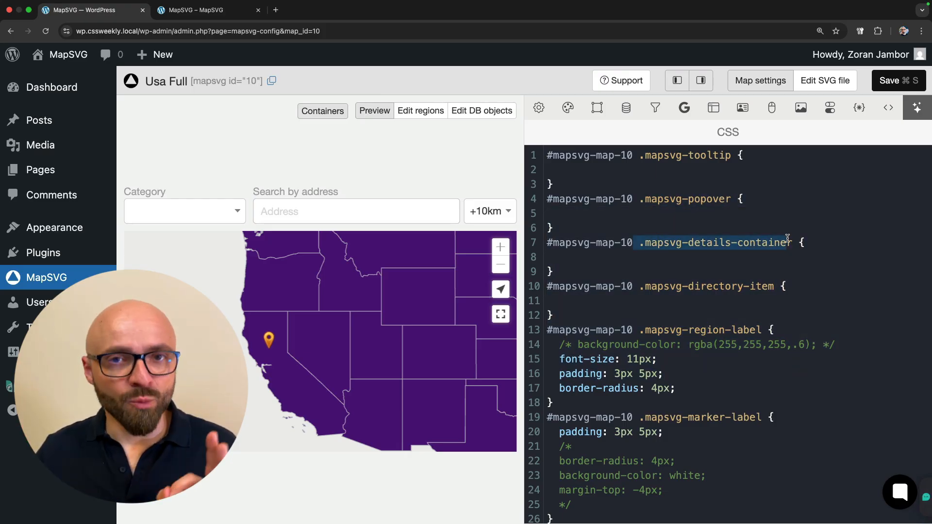
mouse_move(302, 385)
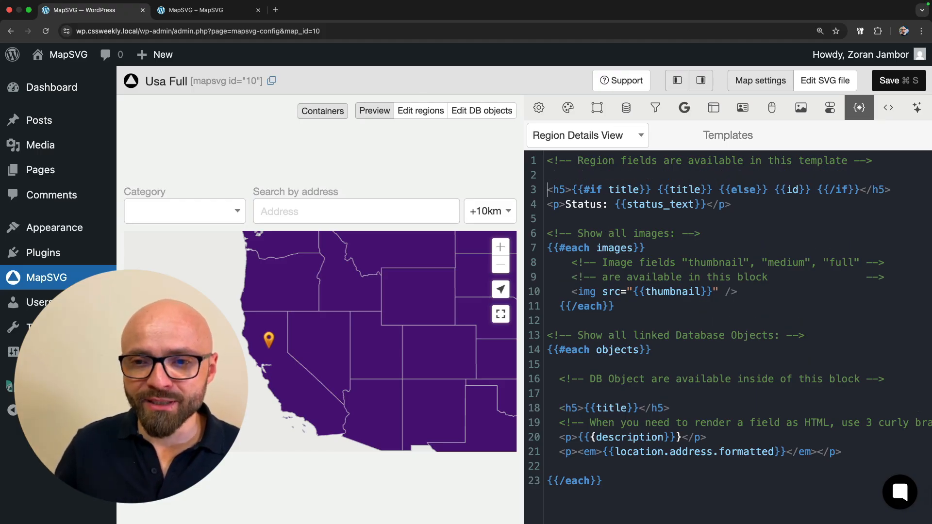
- Wrap title, status and images in <div class="intro"> with alt="{title}" on images, then return to CSS
type("<div")
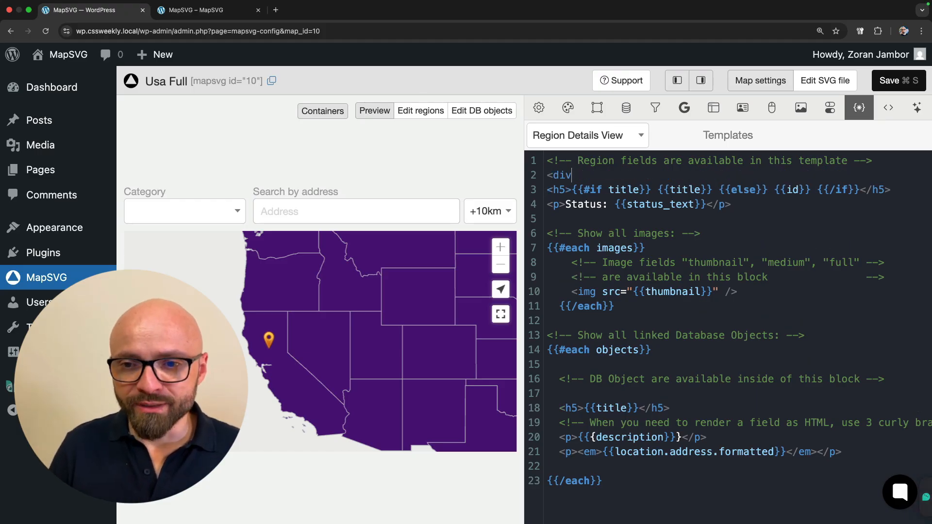
type("class=\"intro\">")
type("</div>")
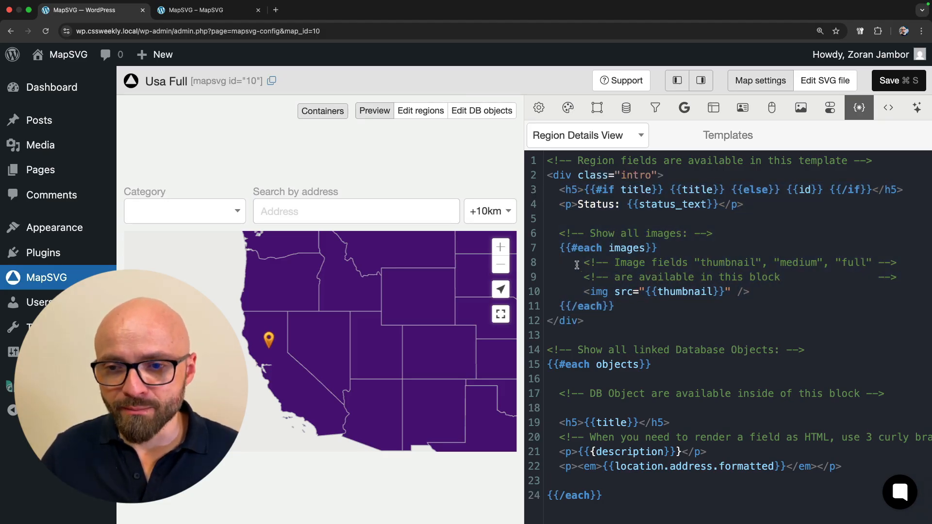
type("alt=\"{title}\"")
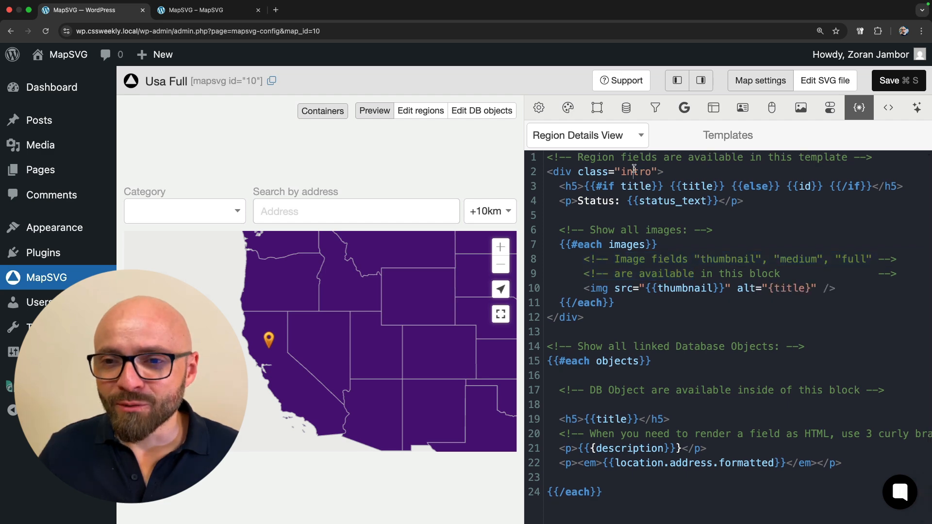
left_click(889, 108)
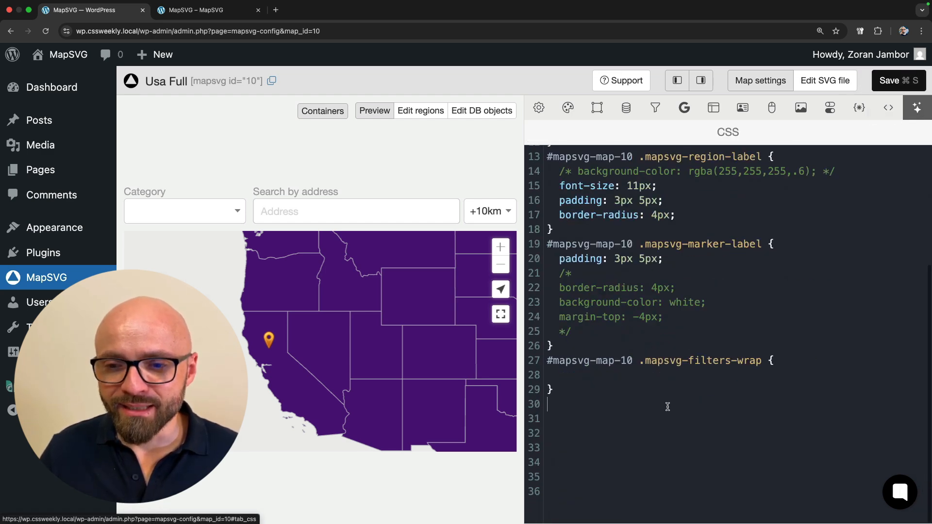
- Add a .intro img rule with inline-size 100px, block-size auto, 2rem border-radius and squircle corner-shape
type(".intro {")
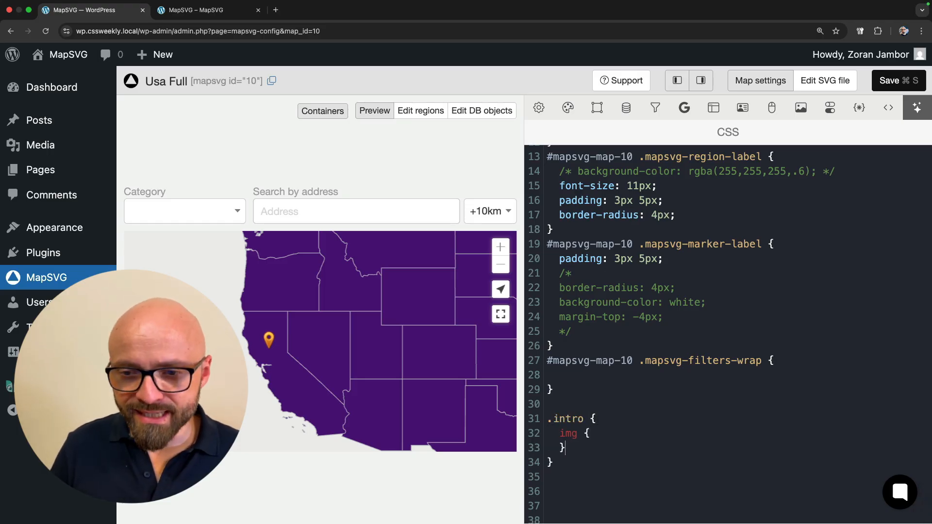
type("inline-szueL")
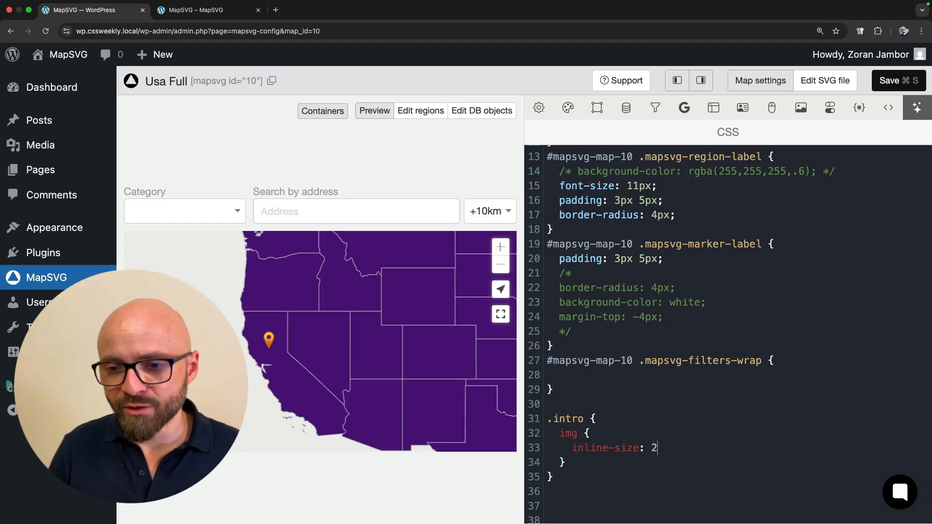
type("00px;")
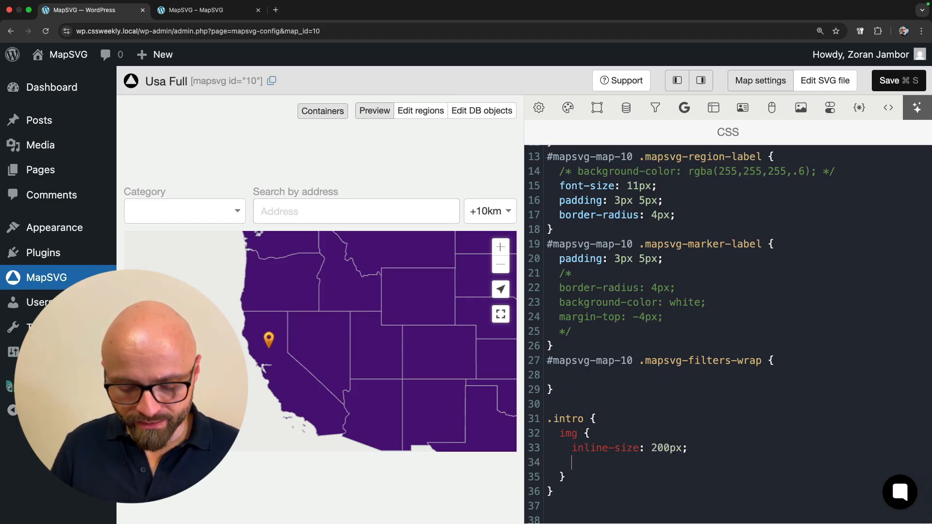
type("b")
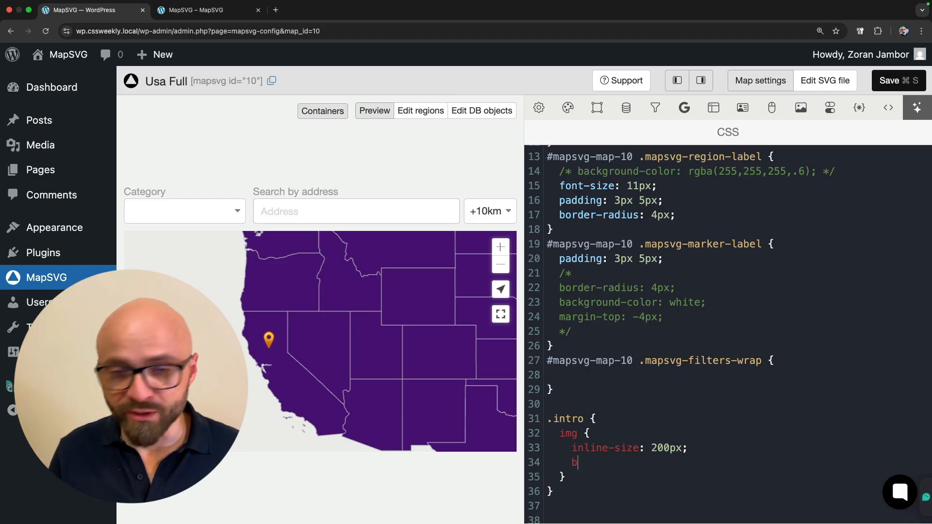
type("lock-size: auto;")
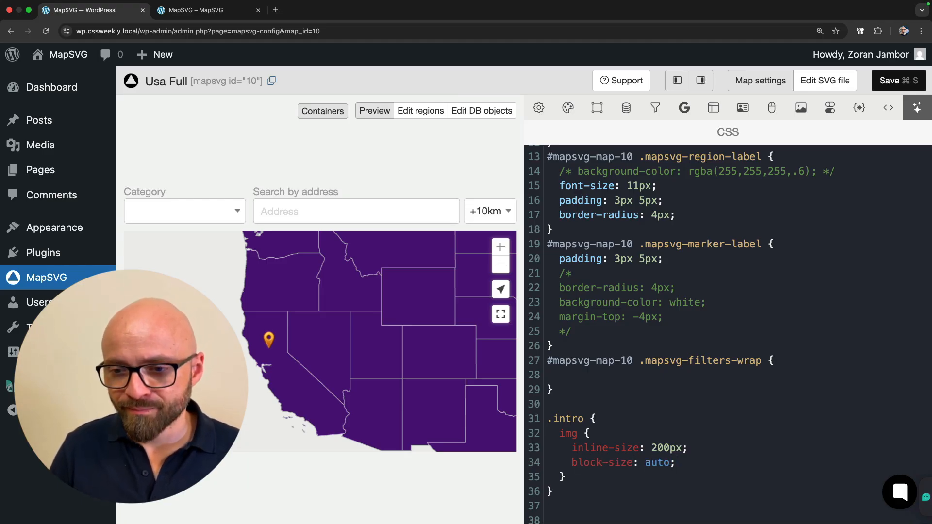
type("br")
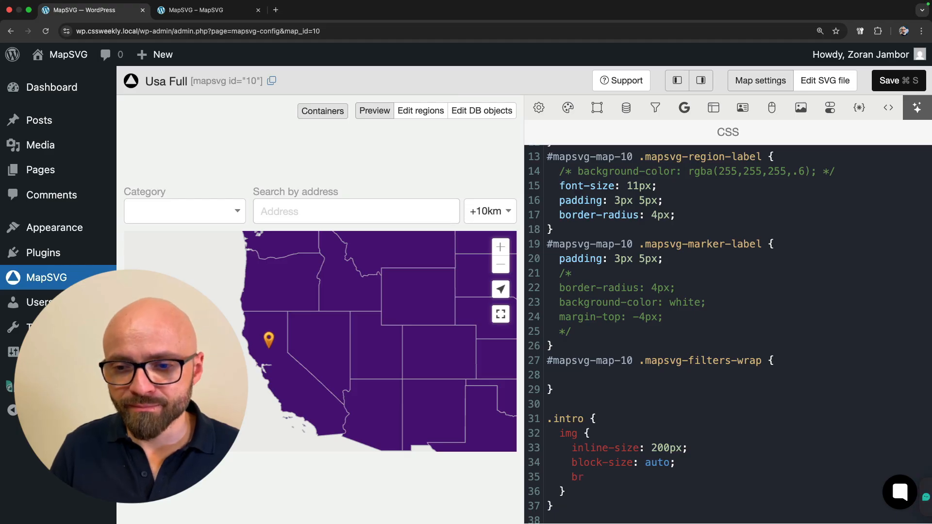
type("border-radius:")
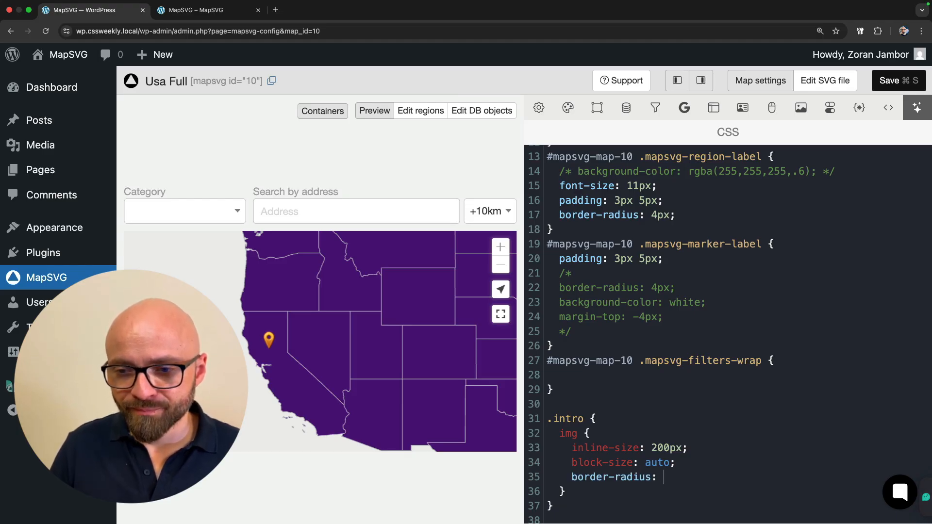
type("2re")
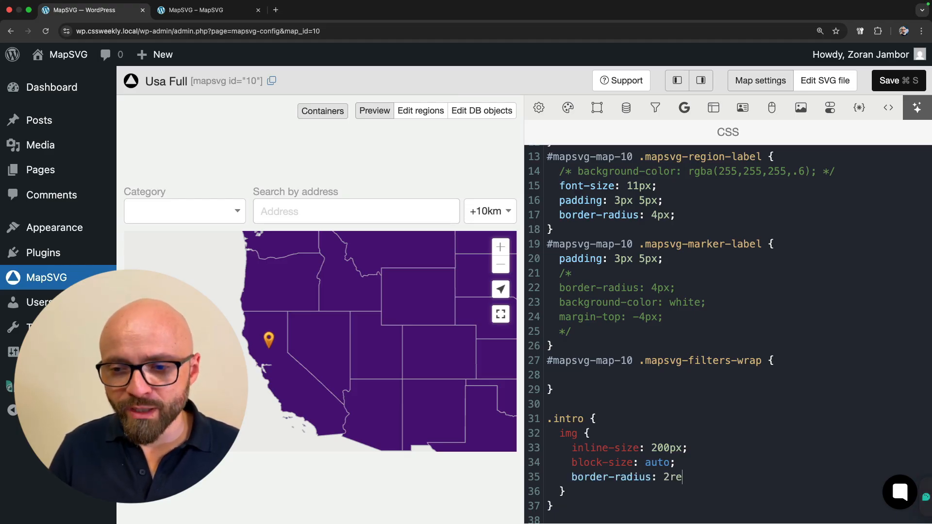
type("m;")
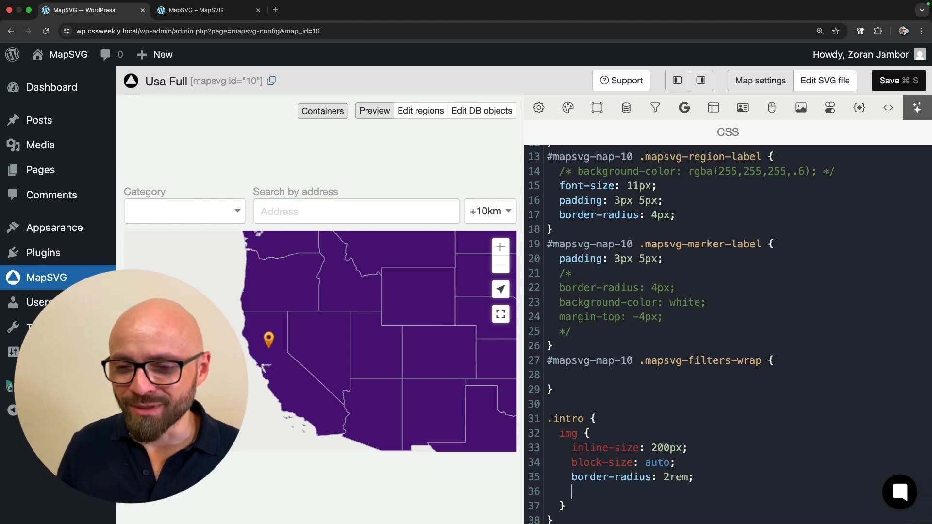
type("corner")
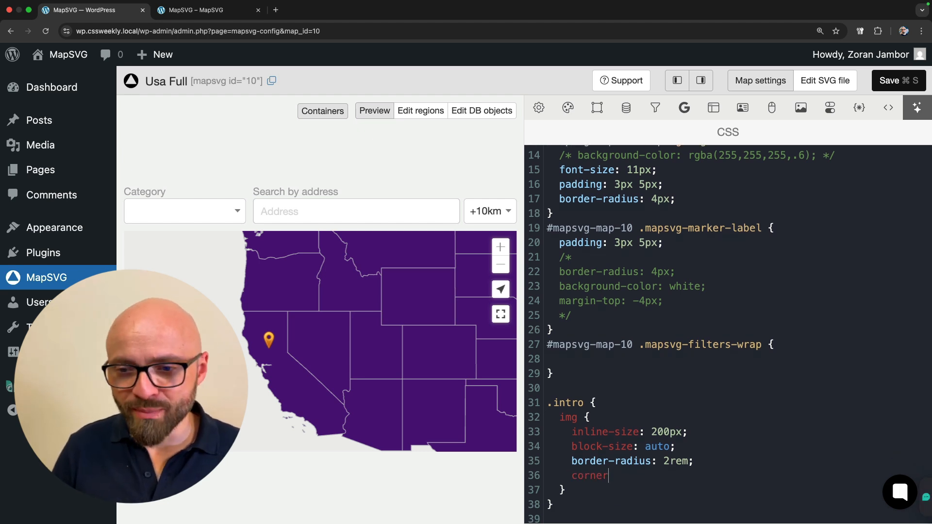
type("-s")
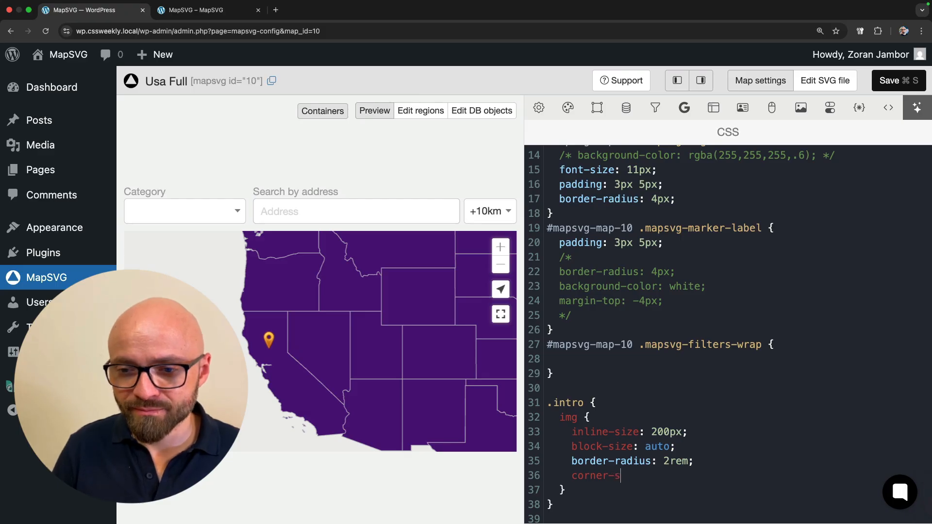
type("hape: squircle;")
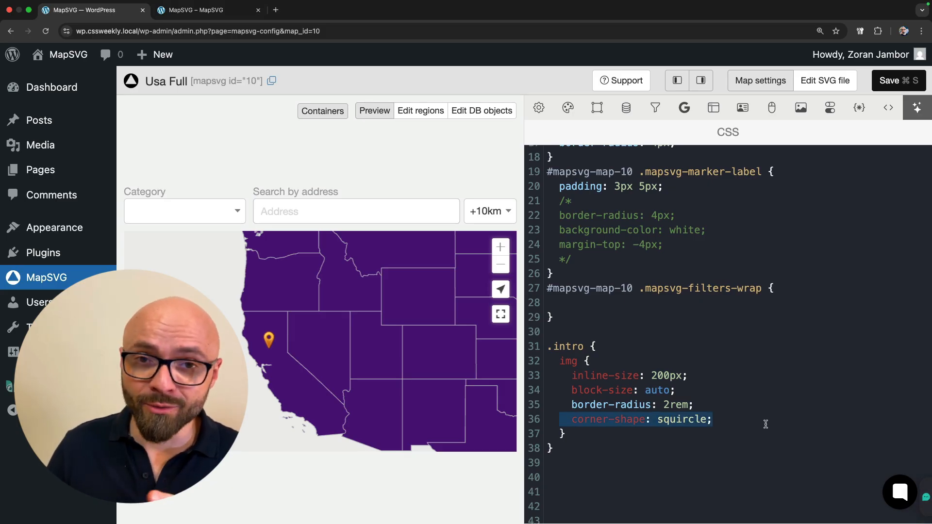
- Give the intro images a box-shadow of 0 0 10px #000 and reload the live map page
left_click(713, 420)
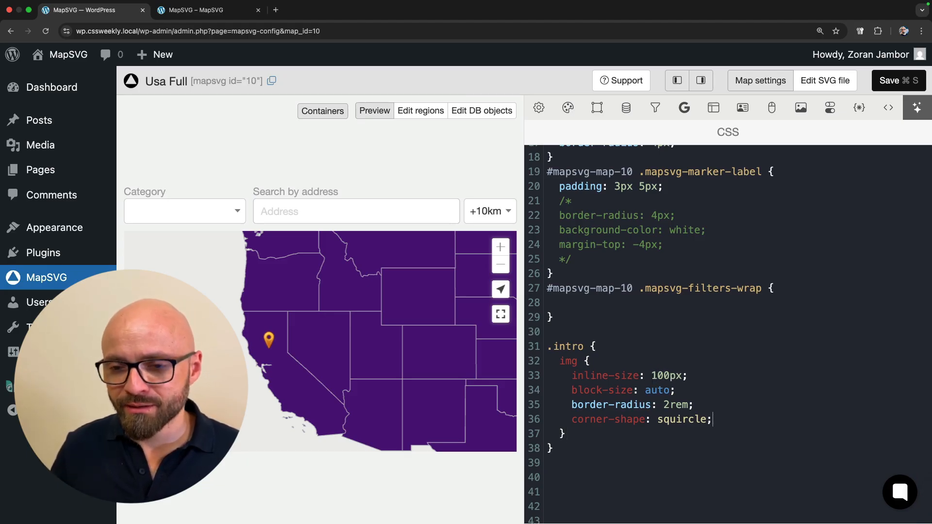
type("border:")
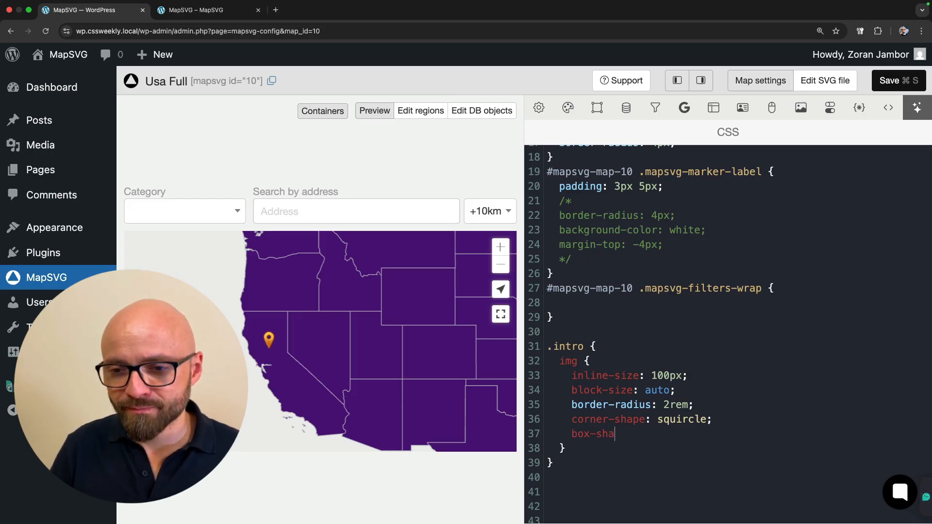
type("dow: 0 0")
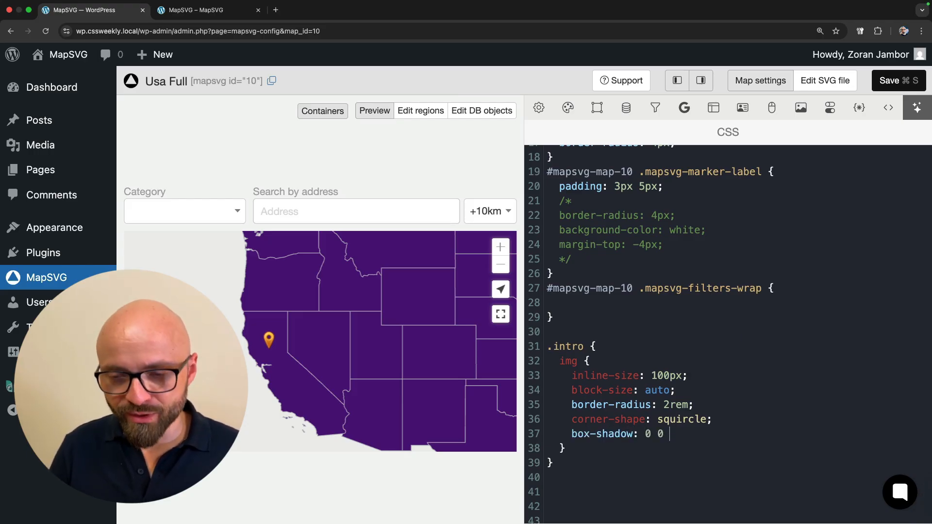
type("10px #")
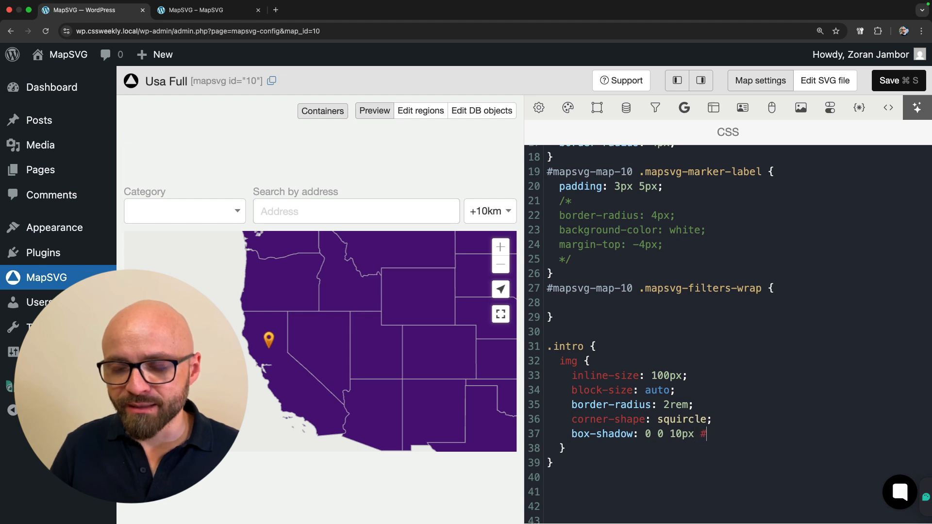
type("000;")
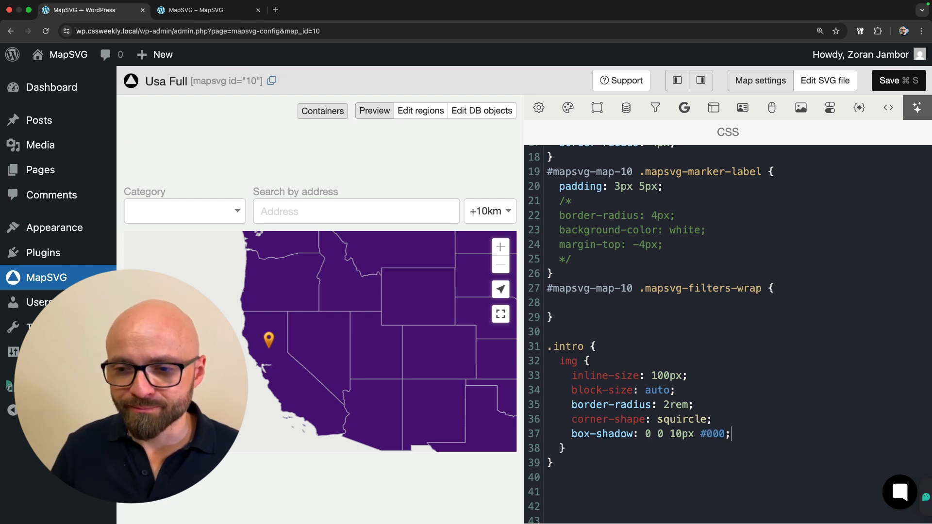
left_click(202, 10)
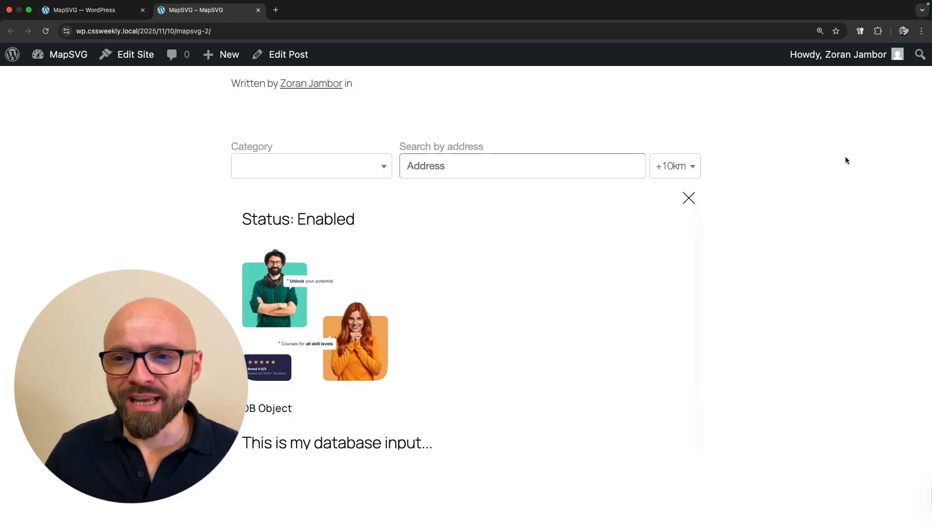
left_click(688, 198)
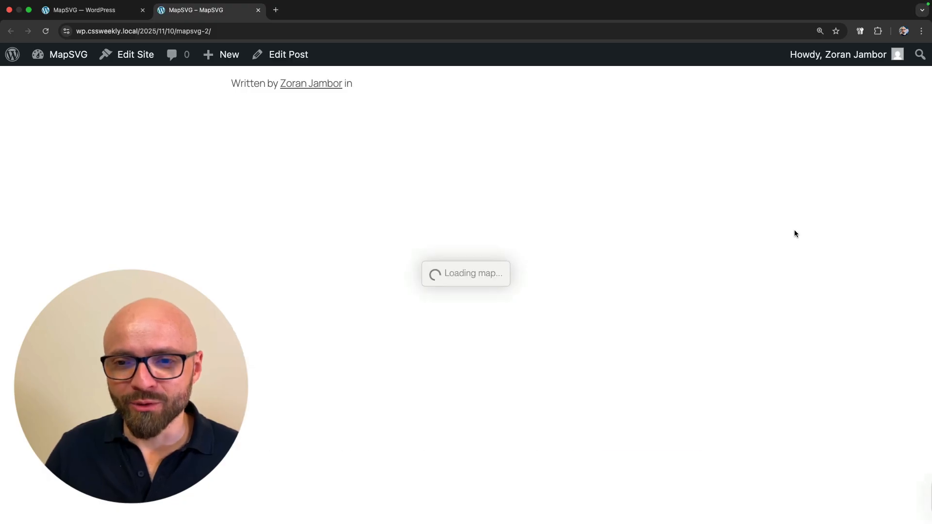